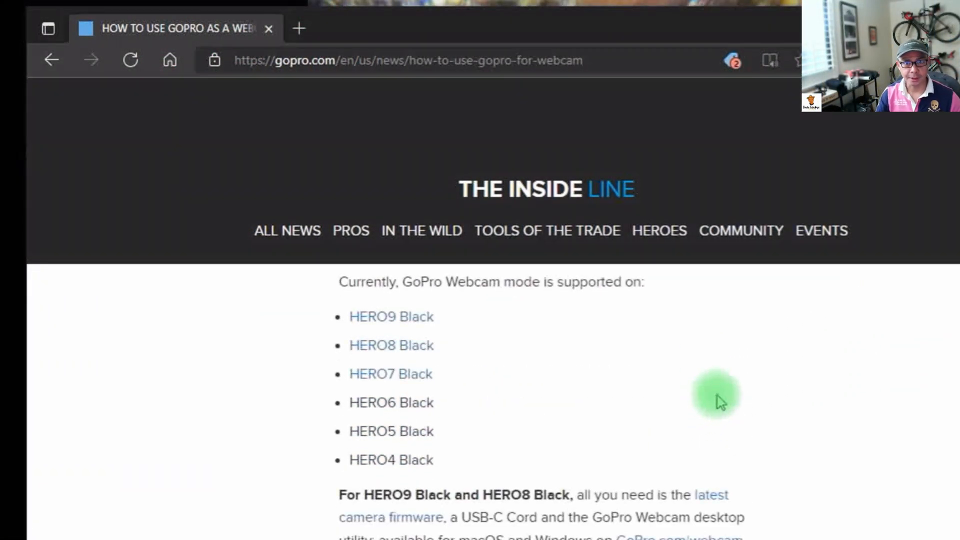
mouse_move(735, 456)
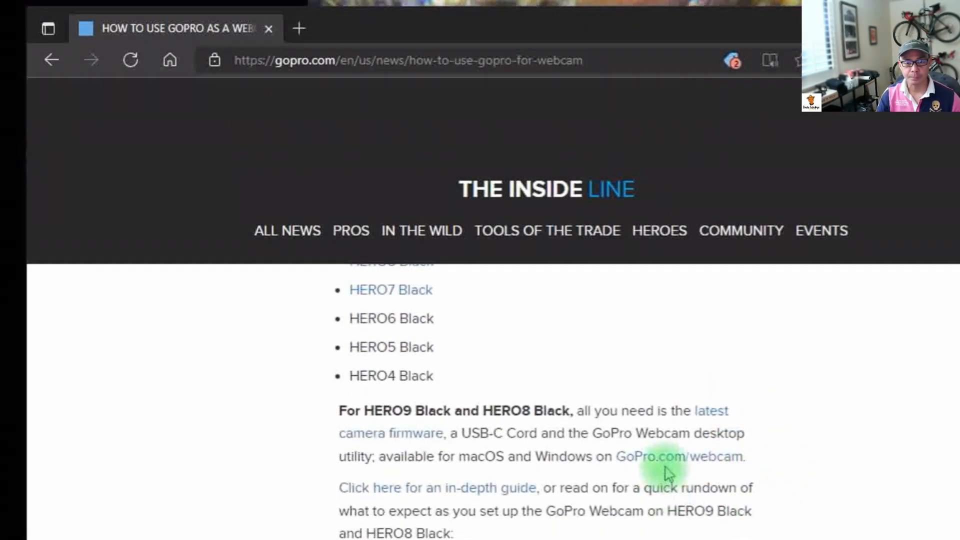
Follow the GoPro.com/webcam link and scroll the Support Hub guide to 'Instructions for Windows Users'
left_click(678, 456)
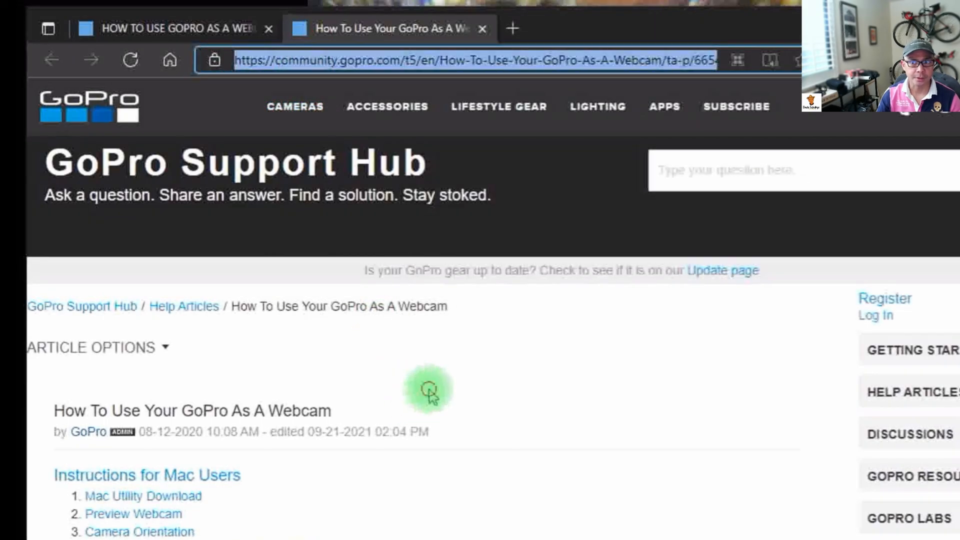
scroll("down", 3)
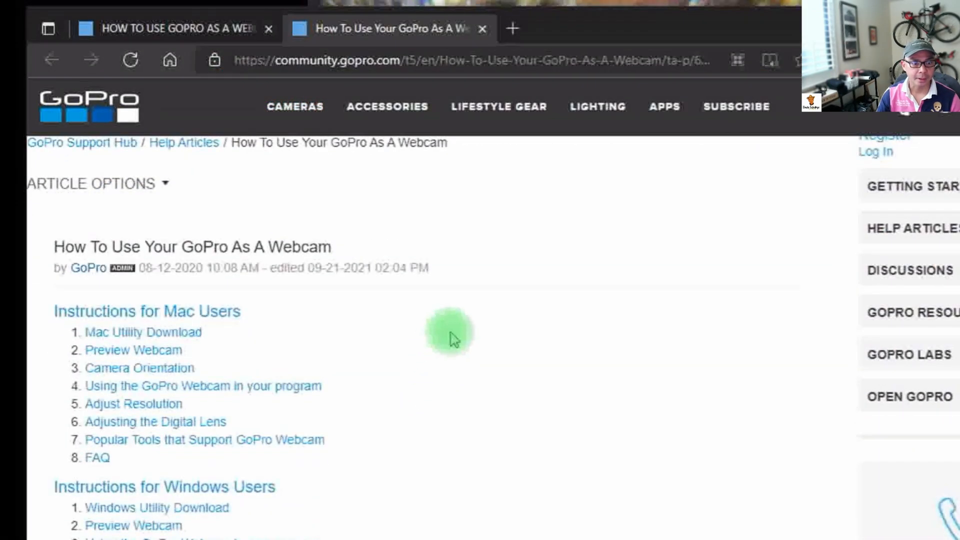
scroll("down", 3)
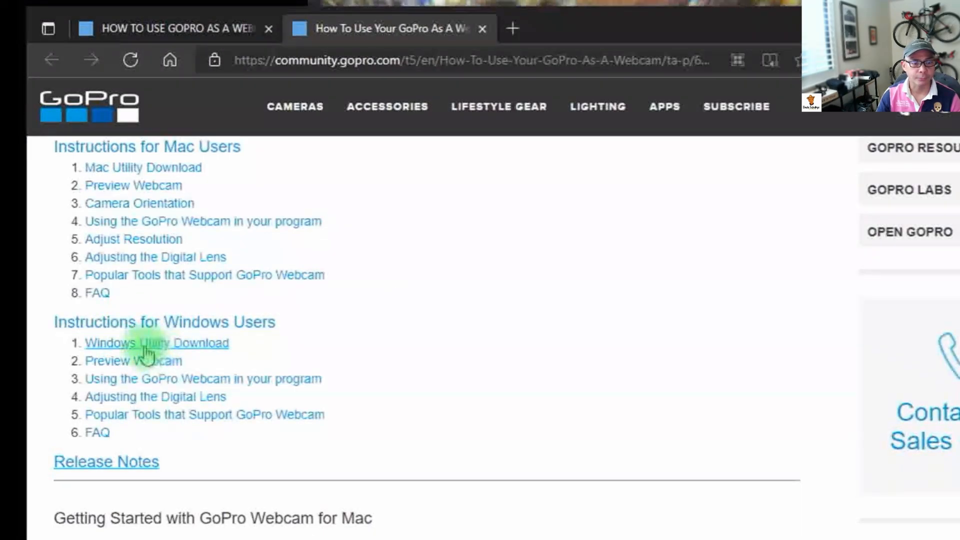
Download the Windows utility, run GoPro.Webcam.msi, accept the license and start the install
left_click(156, 343)
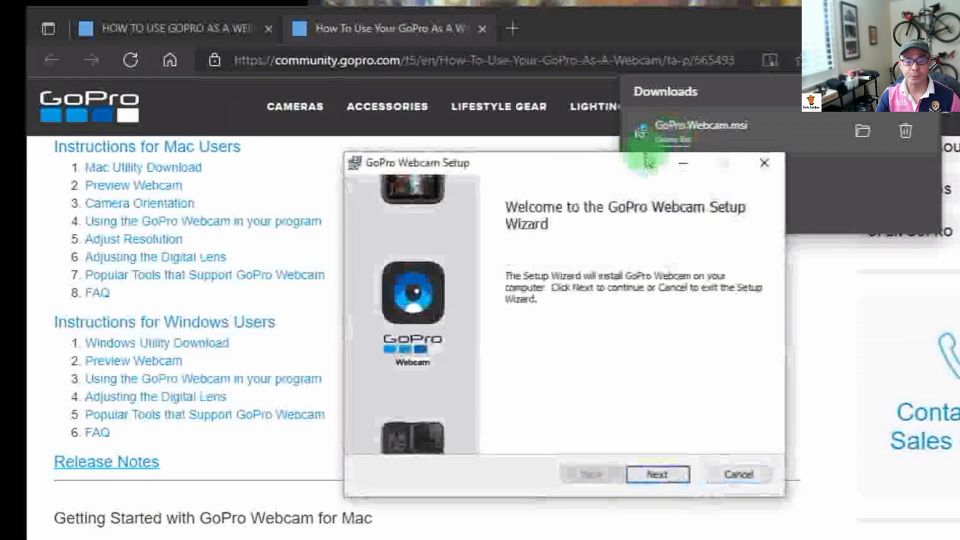
left_click(657, 474)
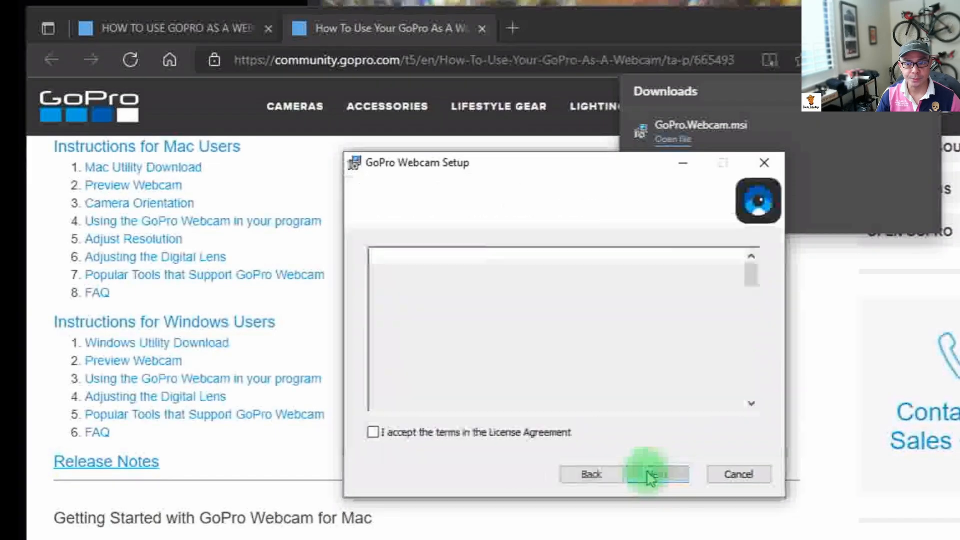
left_click(373, 432)
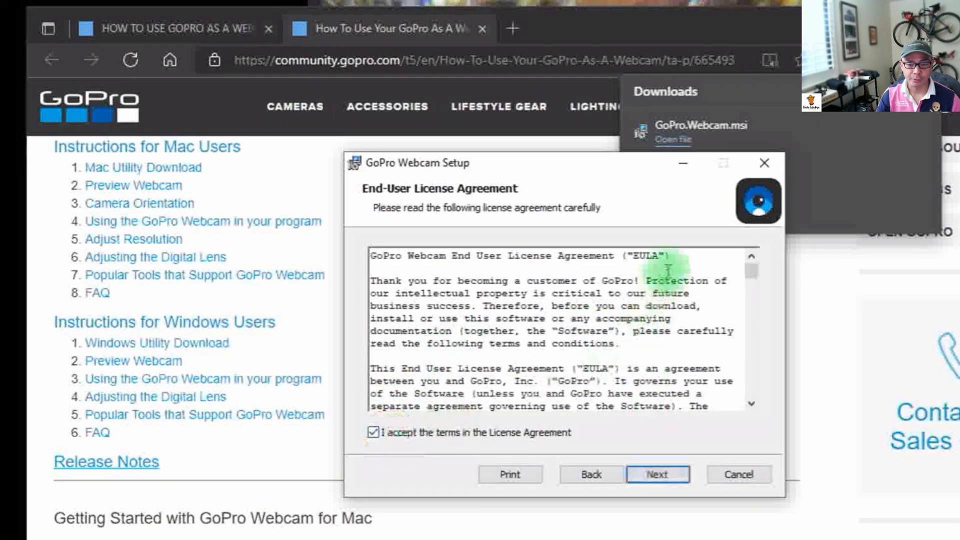
left_click(657, 473)
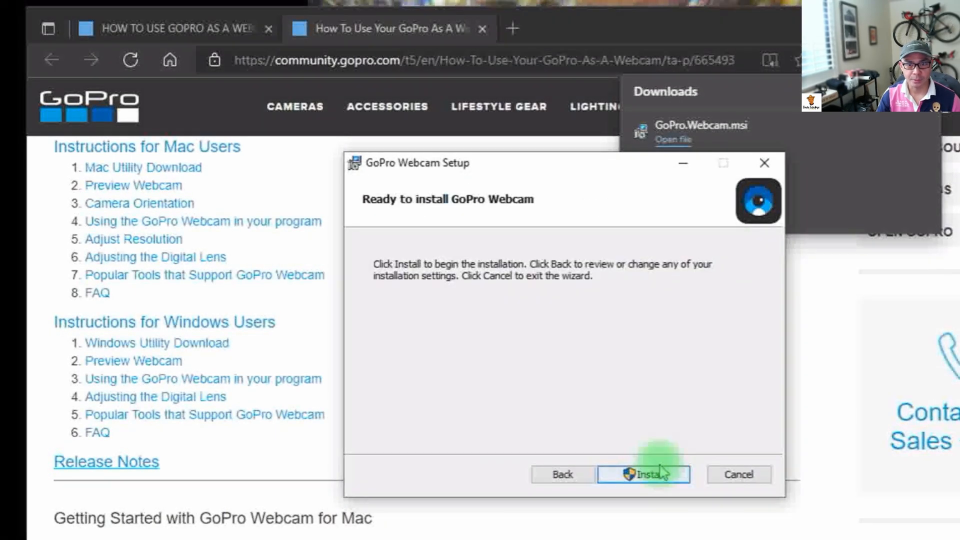
left_click(643, 474)
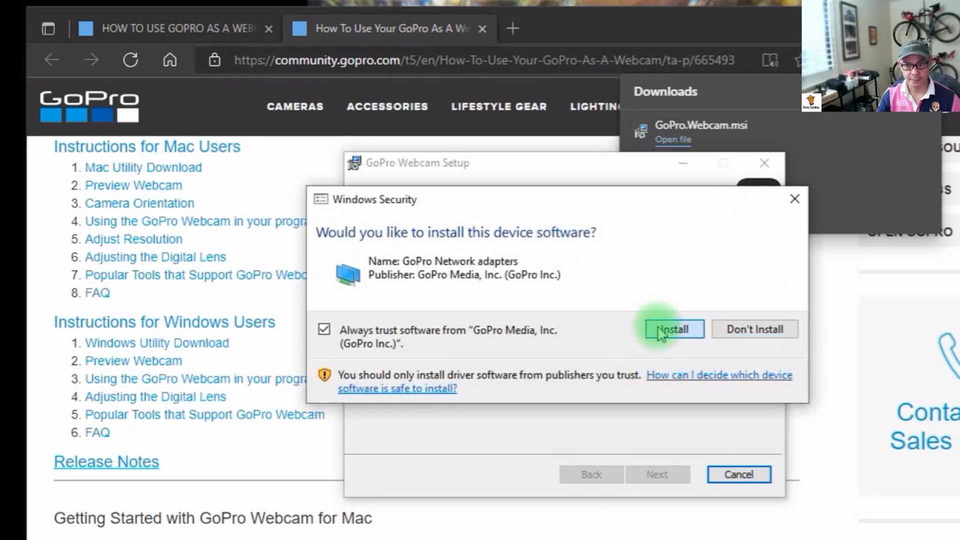
Allow both Windows Security prompts for the GoPro network adapter drivers
left_click(672, 329)
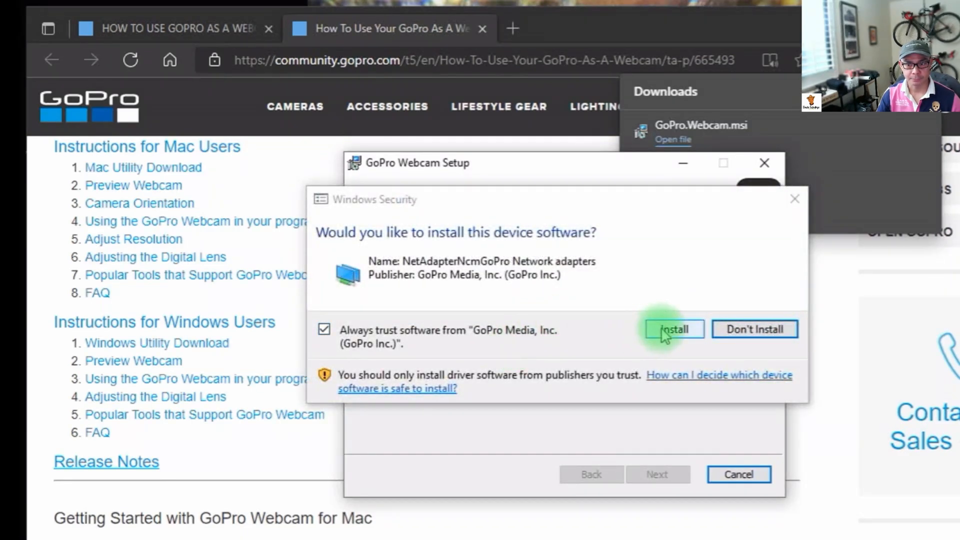
left_click(673, 329)
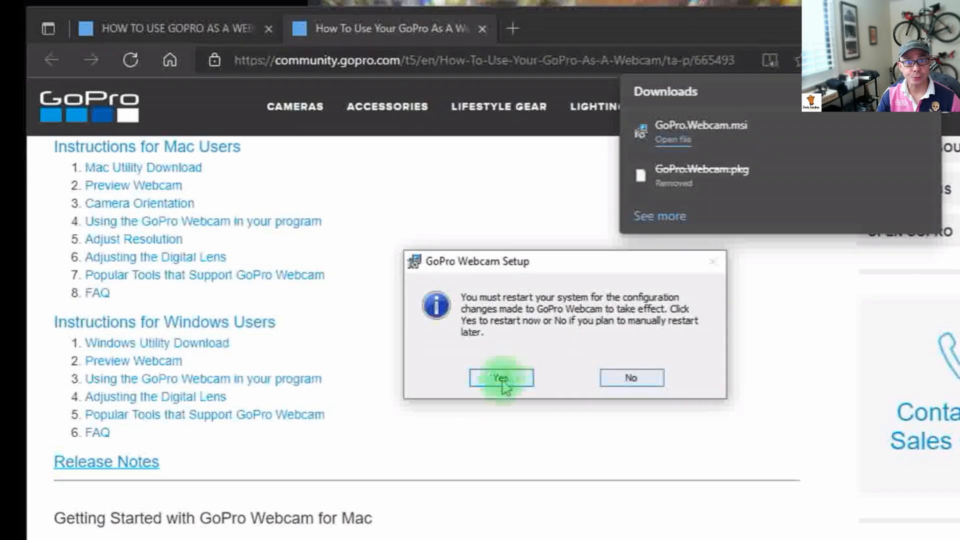
Restart the PC, launch GoPro Webcam and review its Preferences showing Intel HD Graphics, then close them
left_click(501, 378)
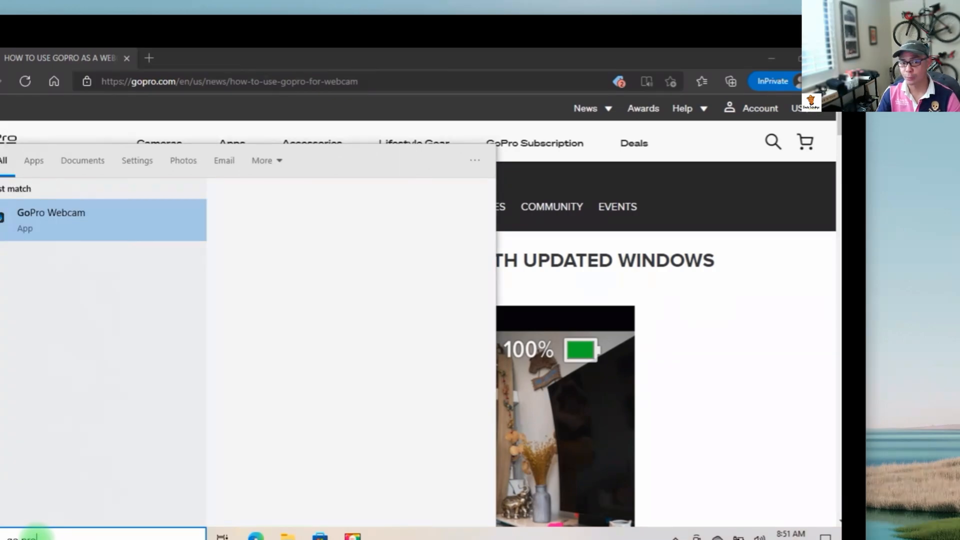
right_click(51, 219)
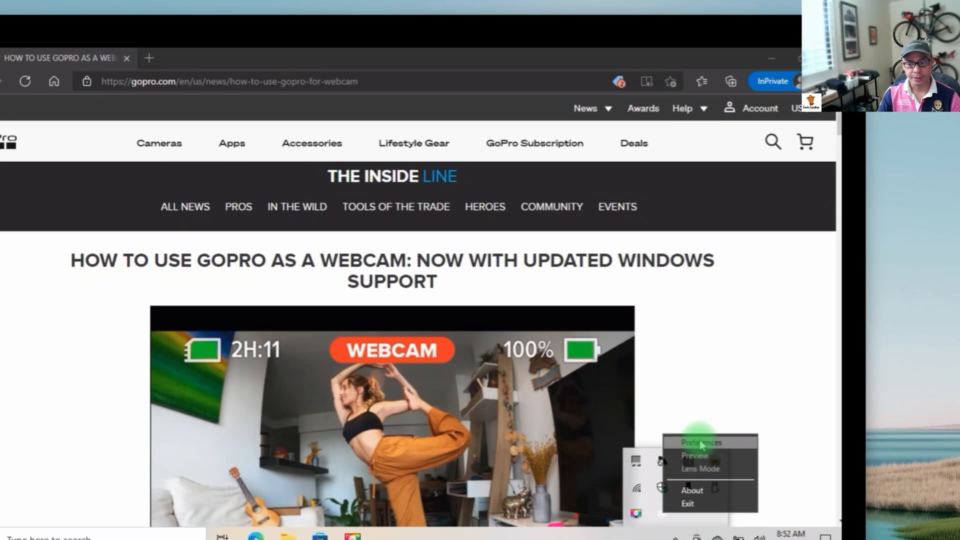
left_click(700, 442)
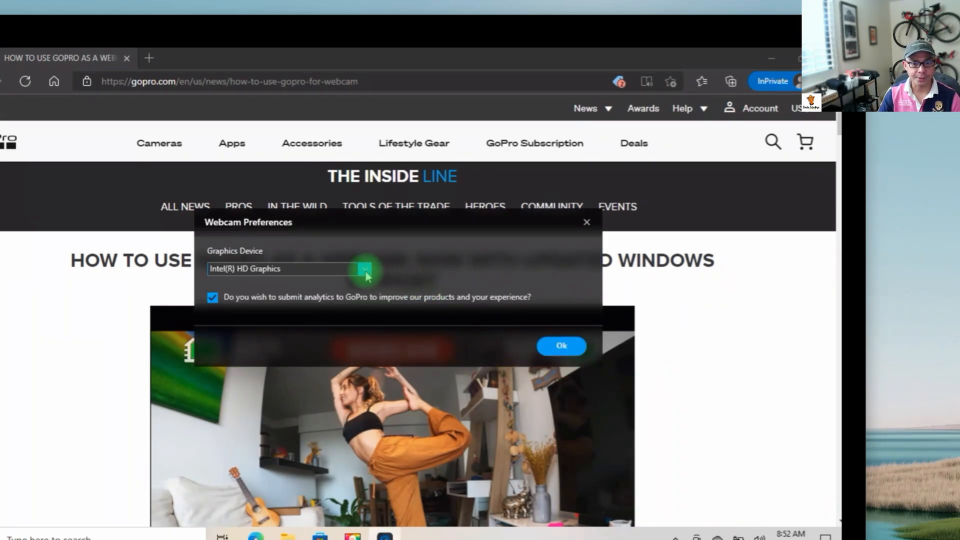
left_click(561, 345)
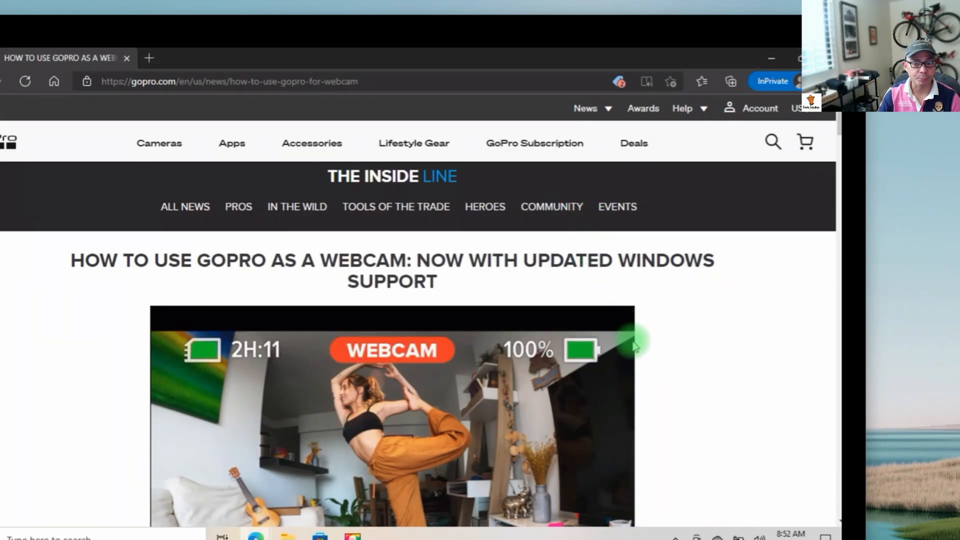
mouse_move(643, 377)
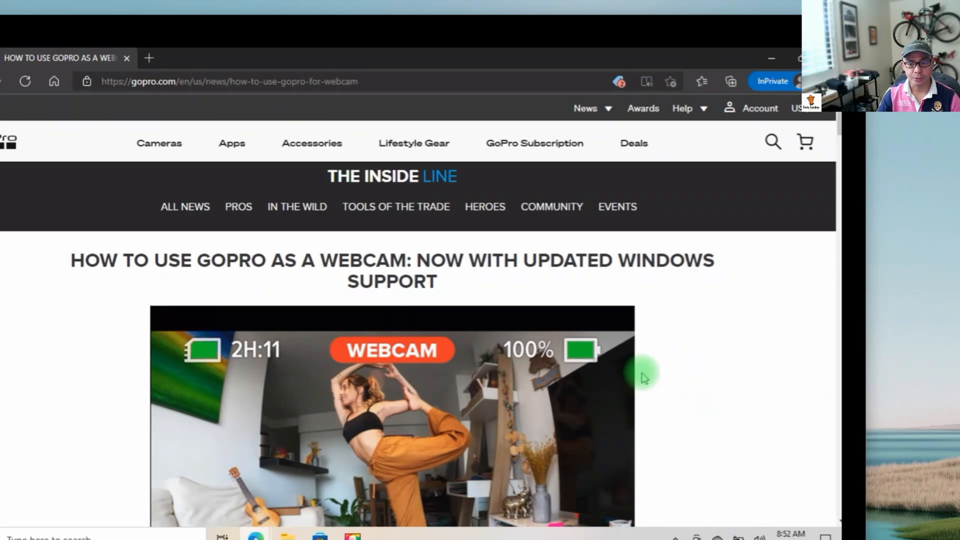
mouse_move(649, 402)
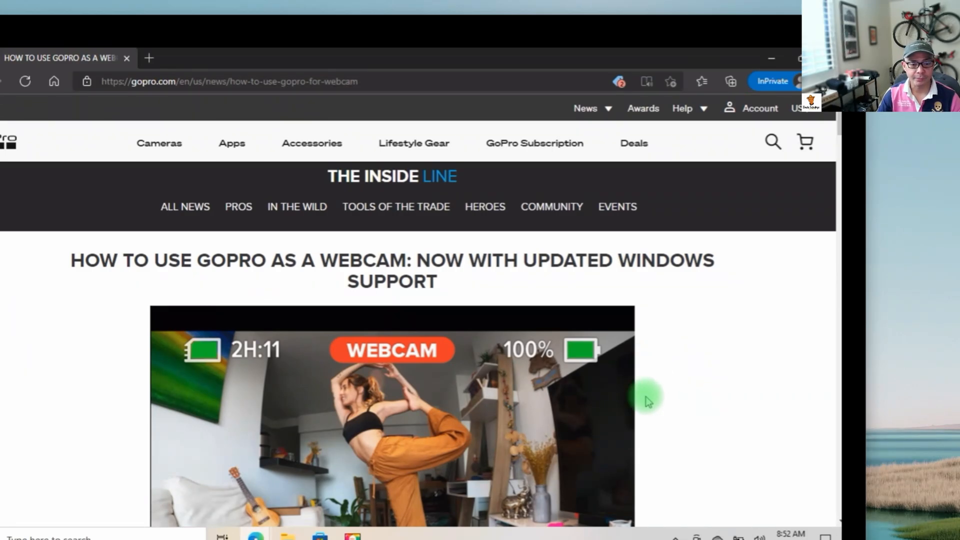
mouse_move(655, 443)
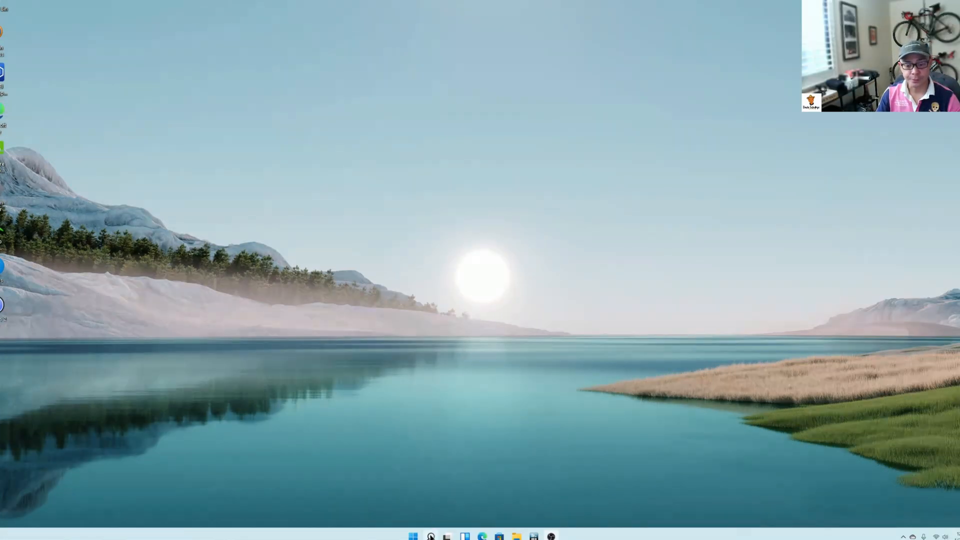
left_click(430, 536)
type("device")
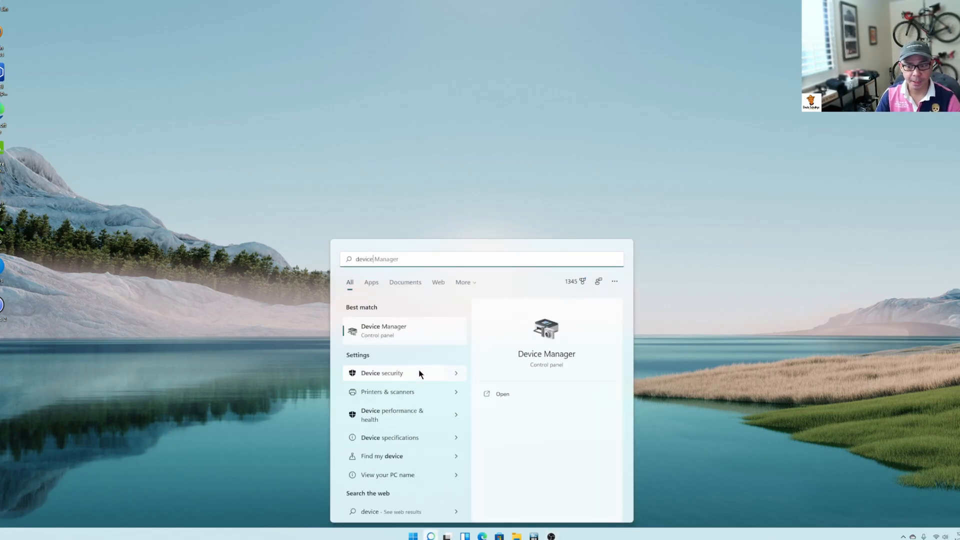
left_click(383, 330)
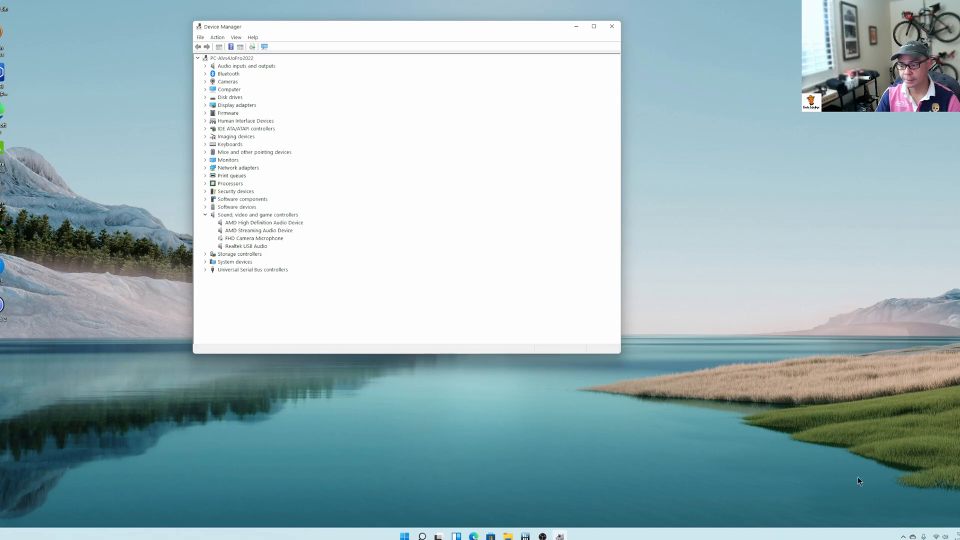
left_click(422, 536)
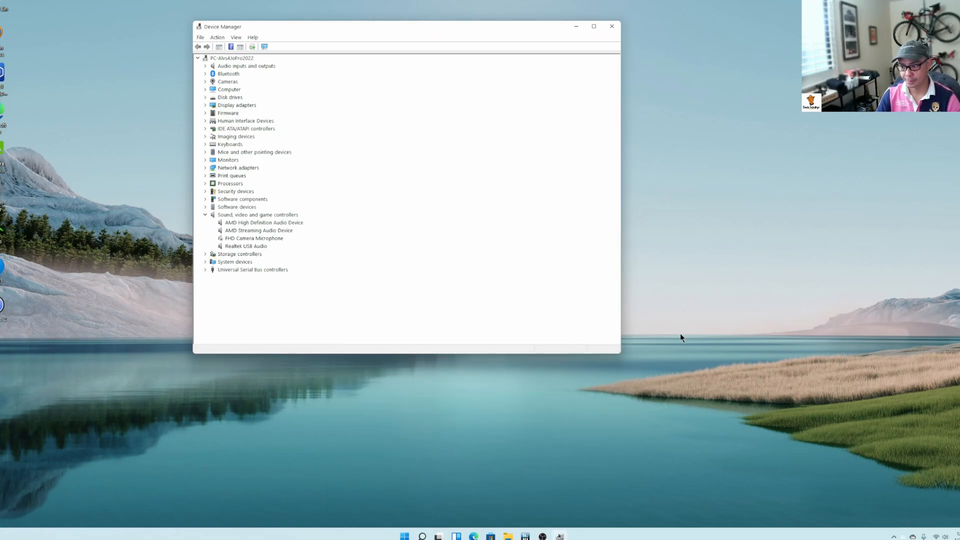
mouse_move(418, 296)
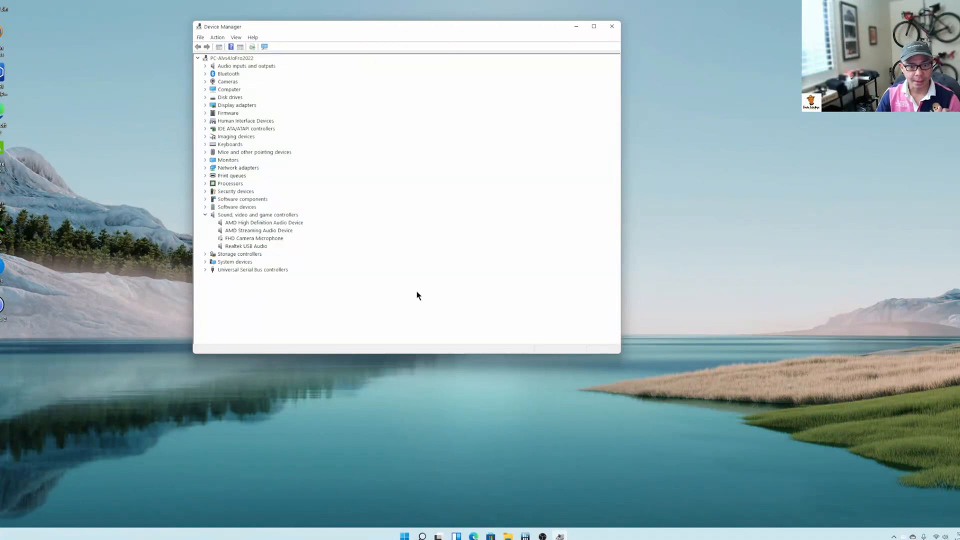
mouse_move(324, 223)
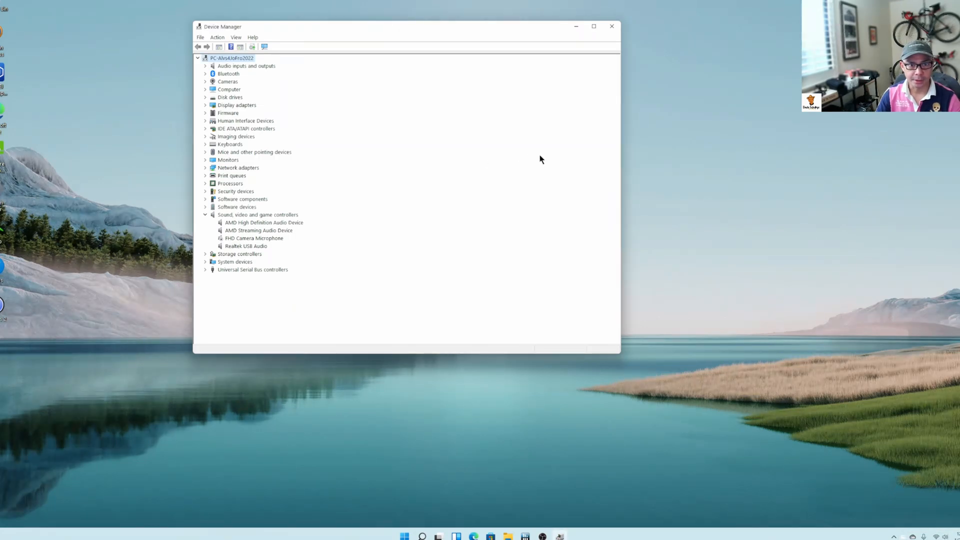
mouse_move(522, 190)
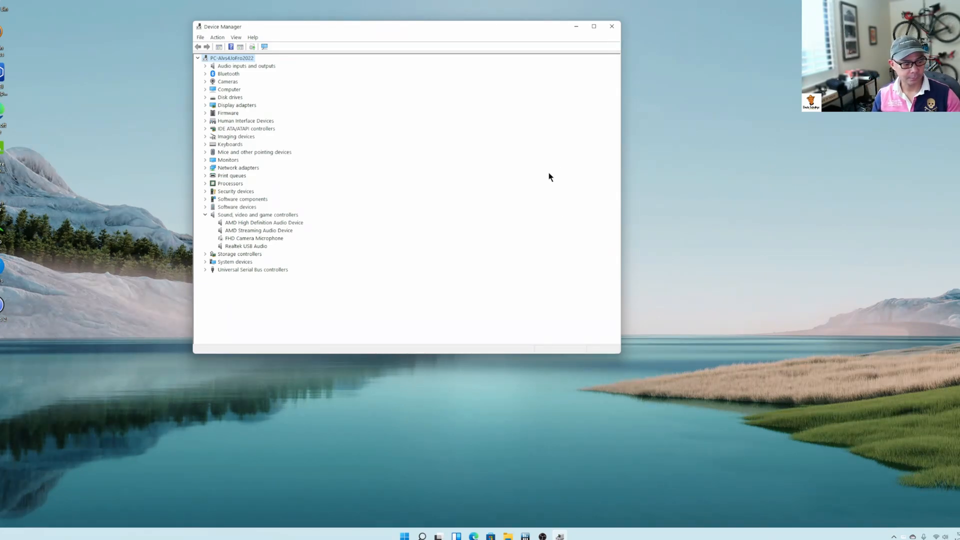
mouse_move(866, 460)
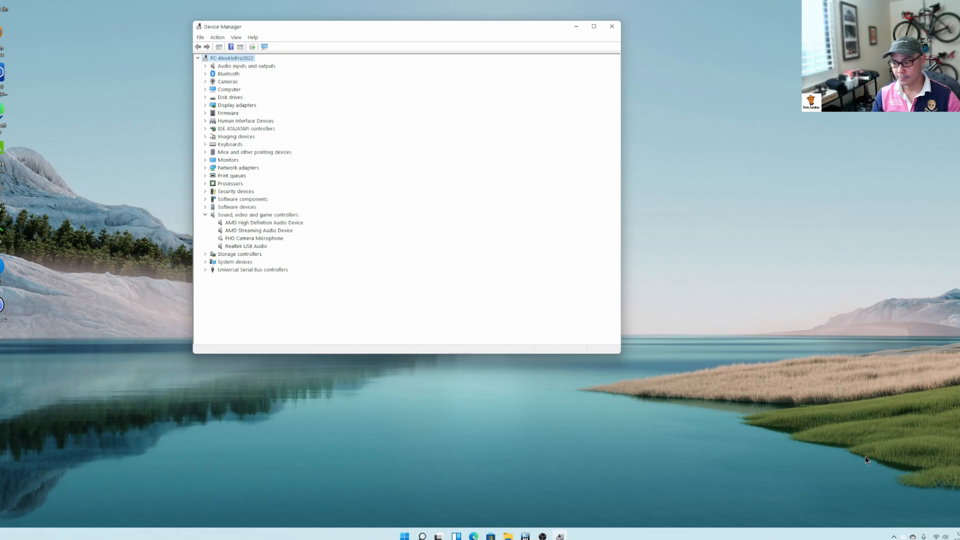
Expand Network adapters and bring up actions for the GoPro UsbNcm Host Device
left_click(205, 168)
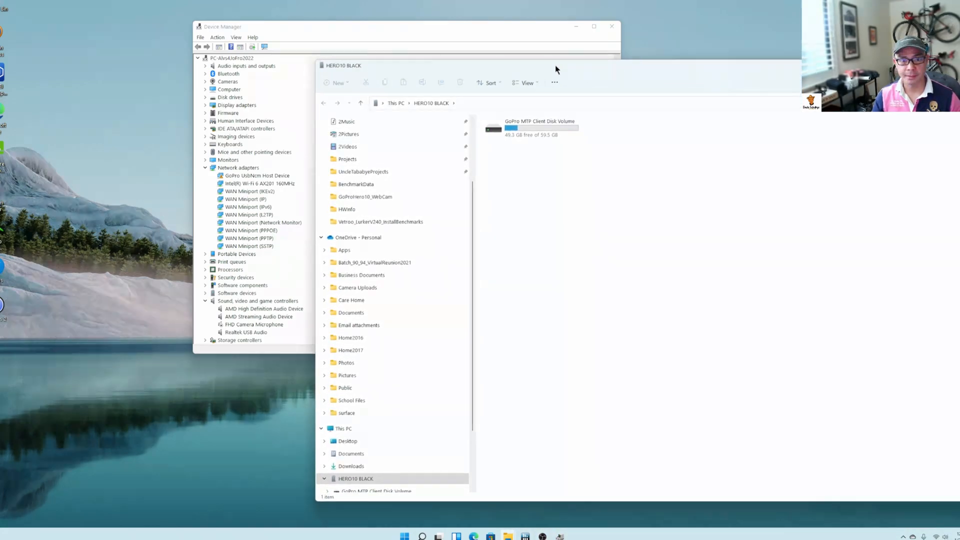
mouse_move(527, 114)
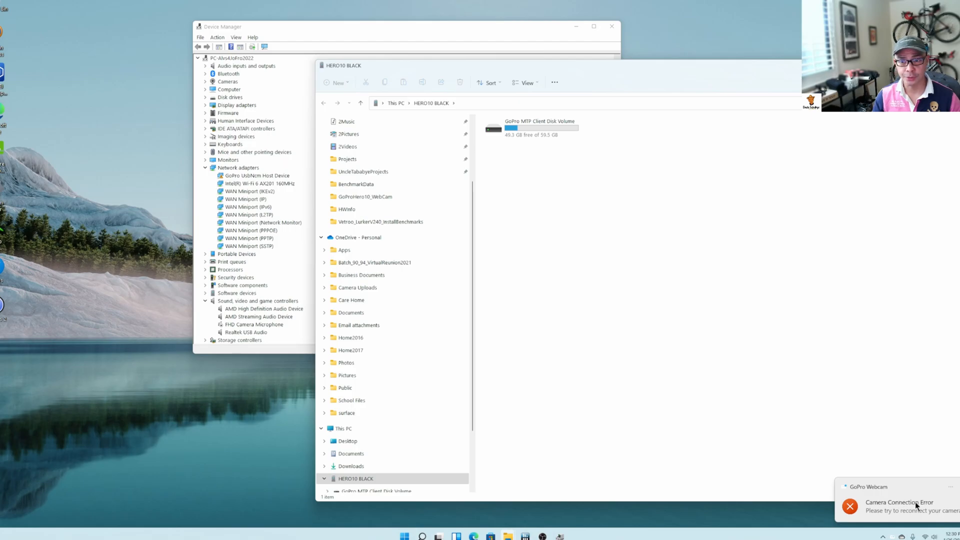
mouse_move(555, 195)
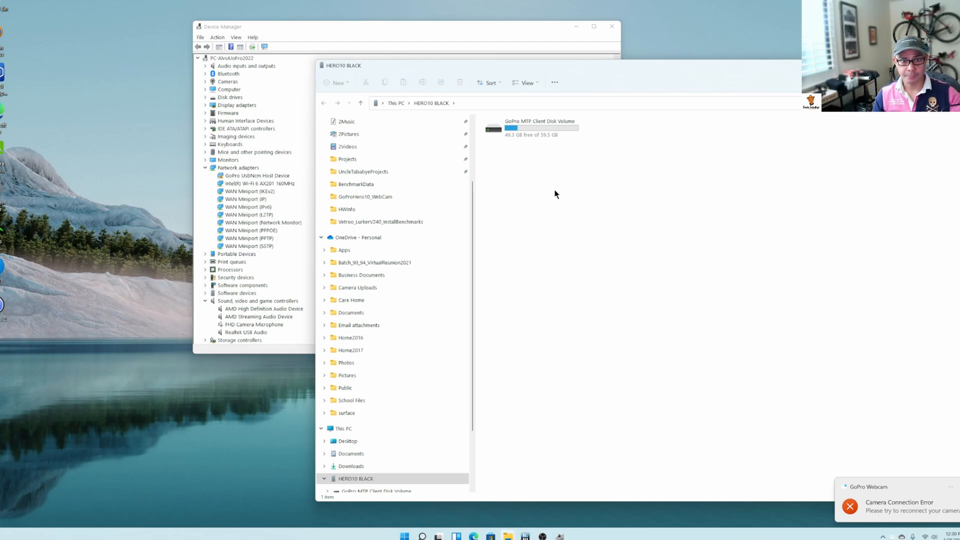
mouse_move(536, 75)
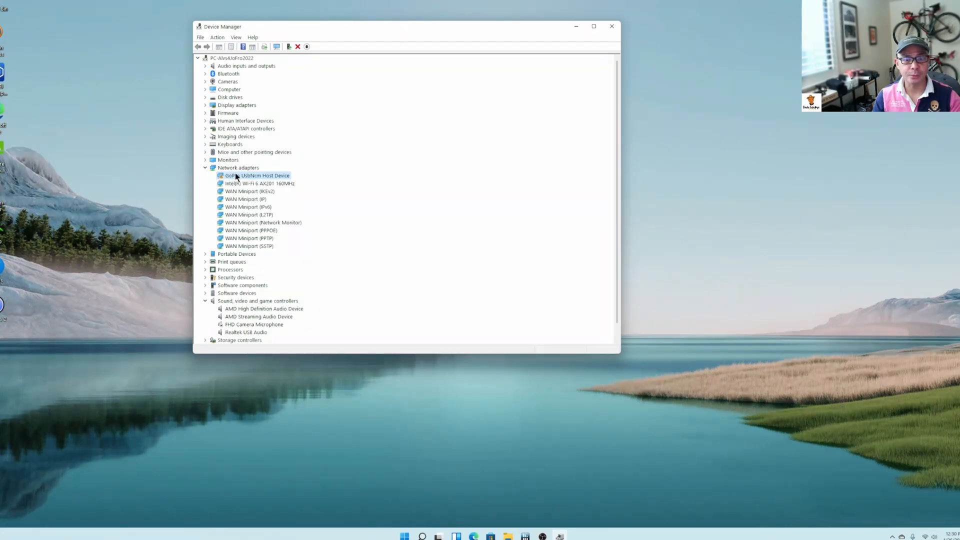
mouse_move(254, 178)
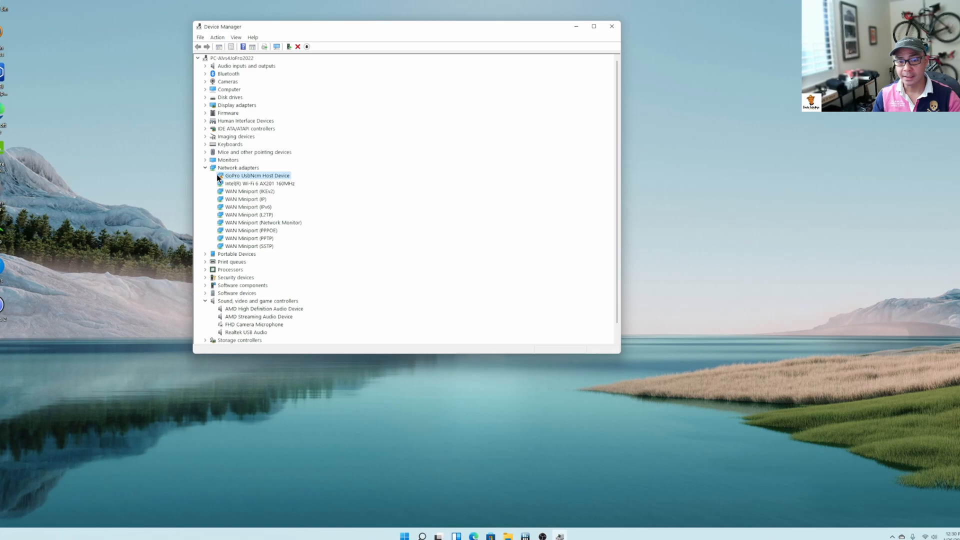
mouse_move(219, 179)
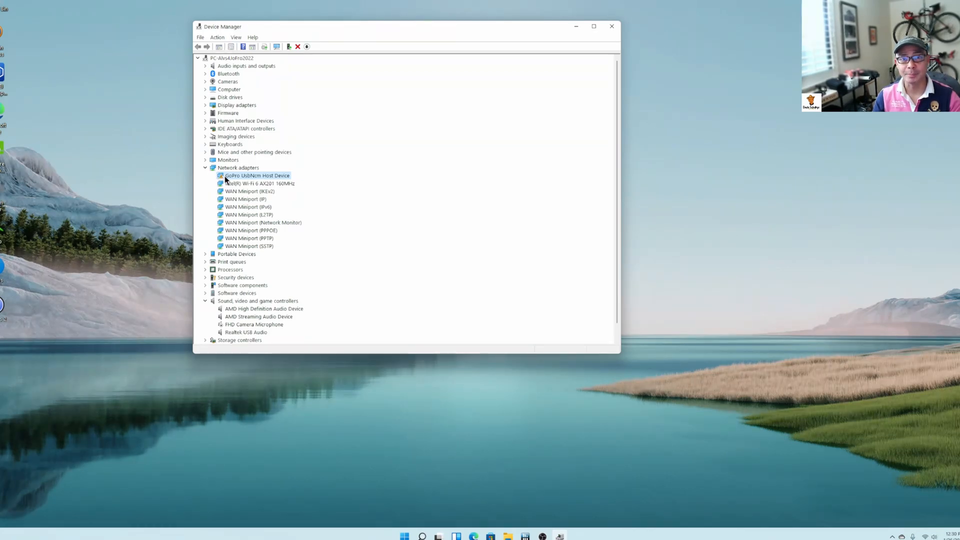
mouse_move(234, 179)
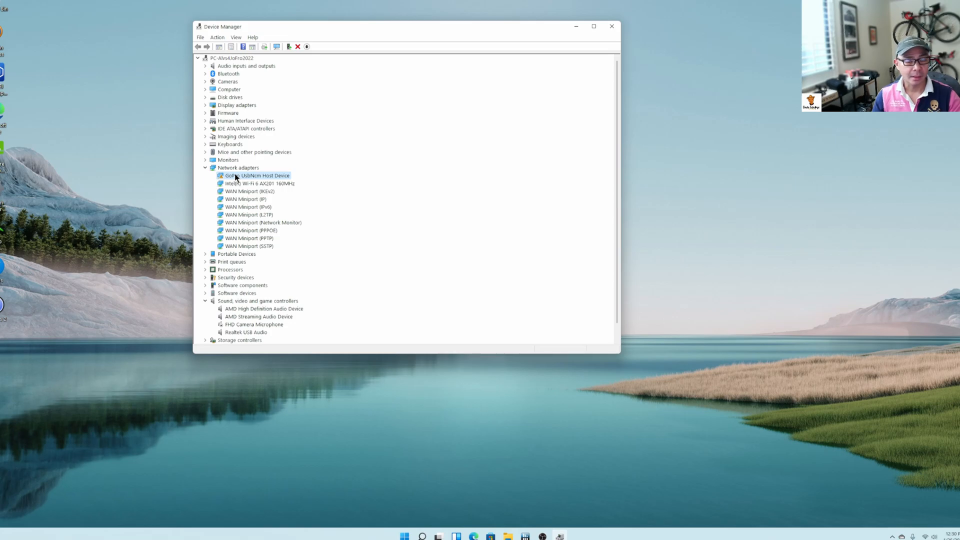
right_click(258, 176)
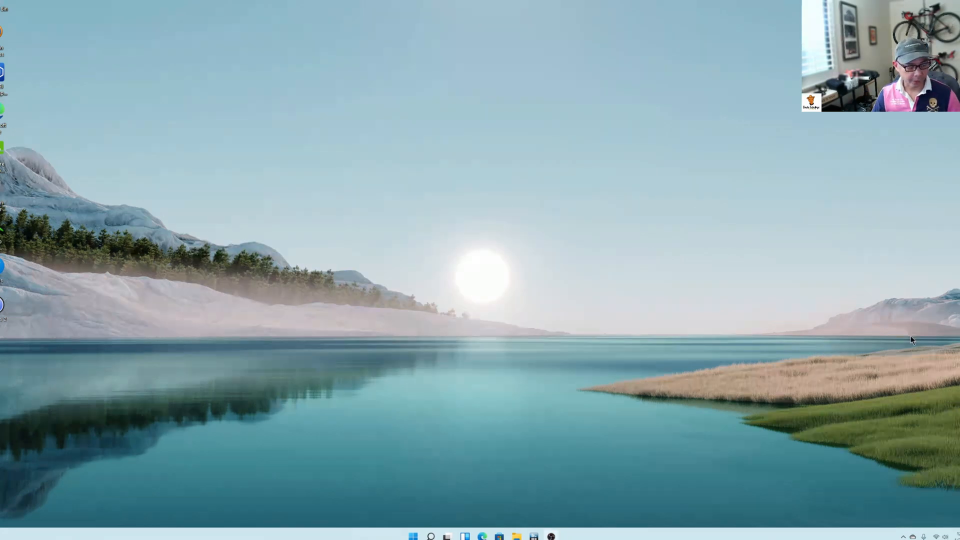
mouse_move(873, 298)
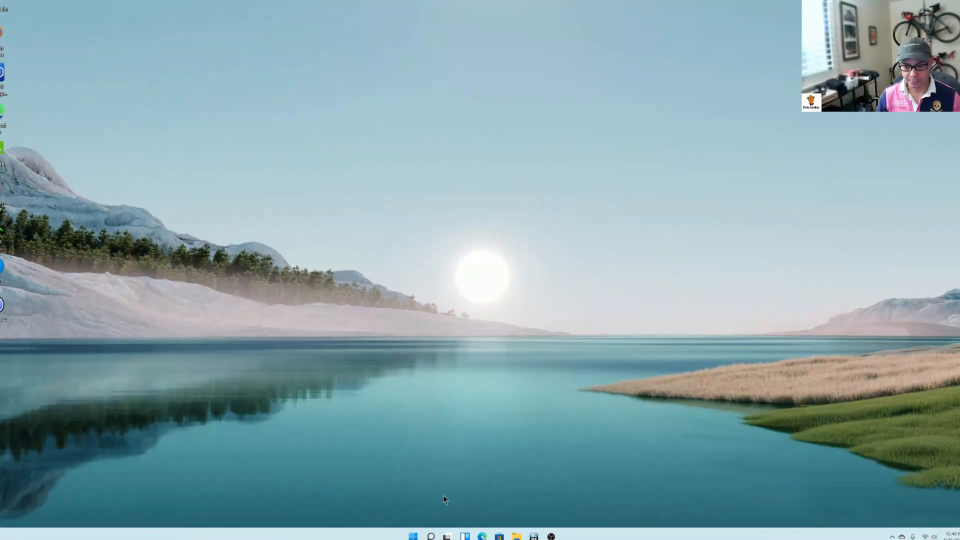
Bring up the Windows search panel from the taskbar after closing Device Manager
left_click(430, 536)
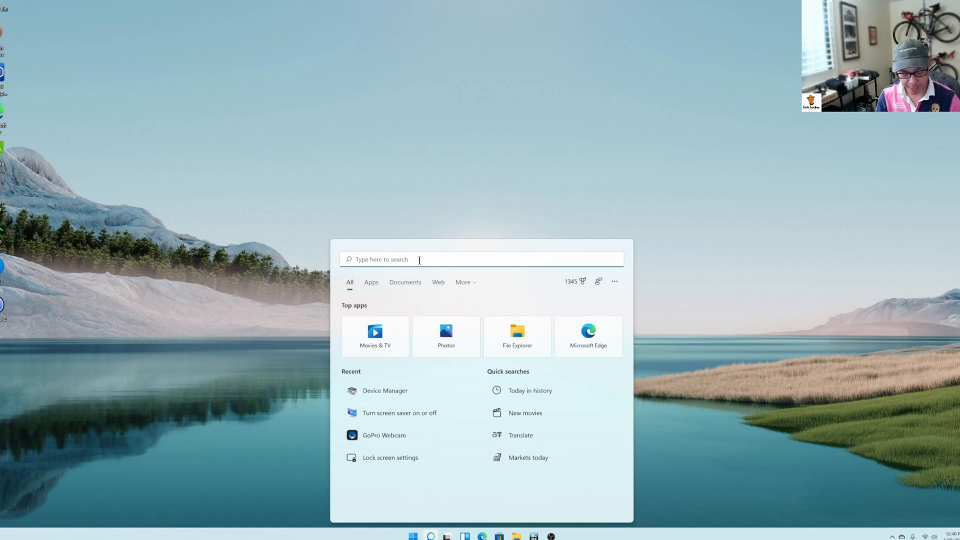
Search 'devi' to reopen Device Manager, select GoPro UsbNcm Host Device and enlarge the window to watch it drop and reappear
type("devi")
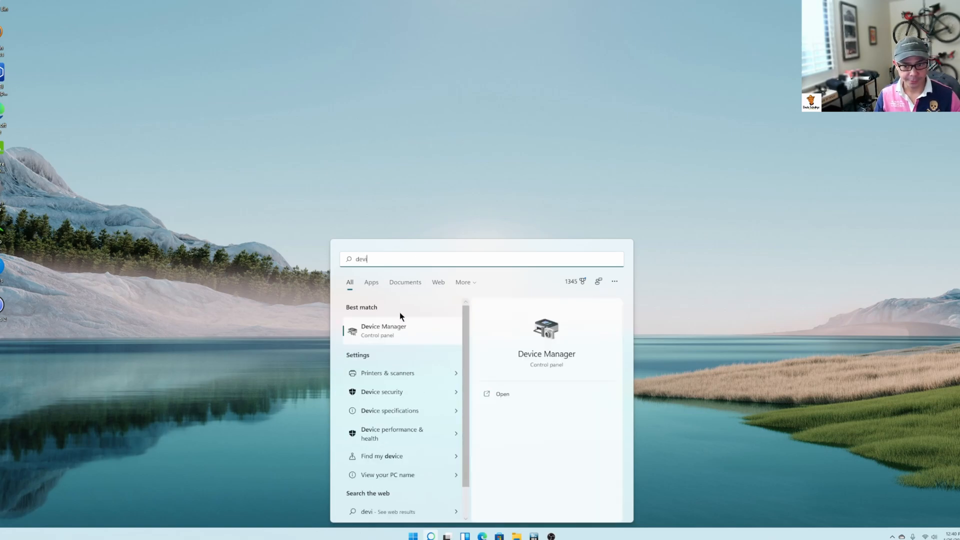
left_click(383, 329)
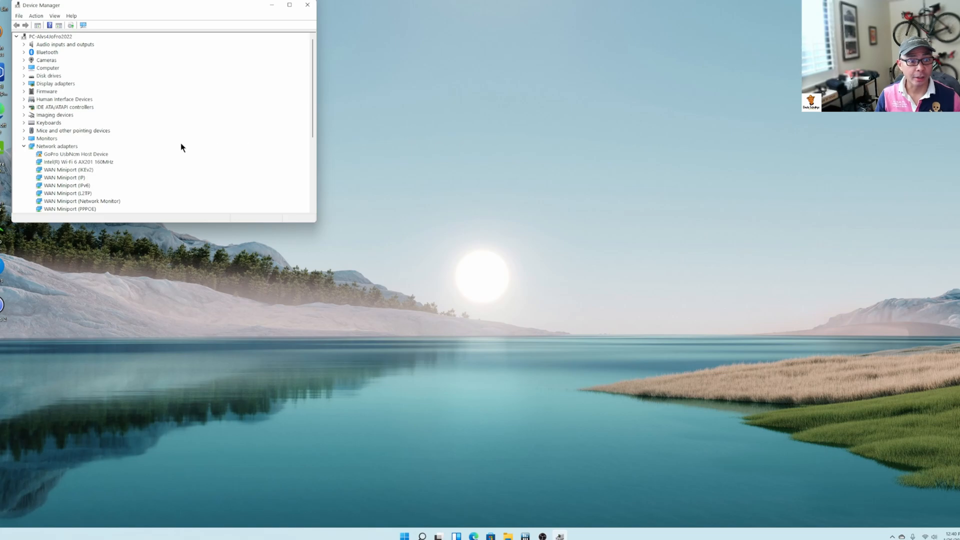
left_click(73, 154)
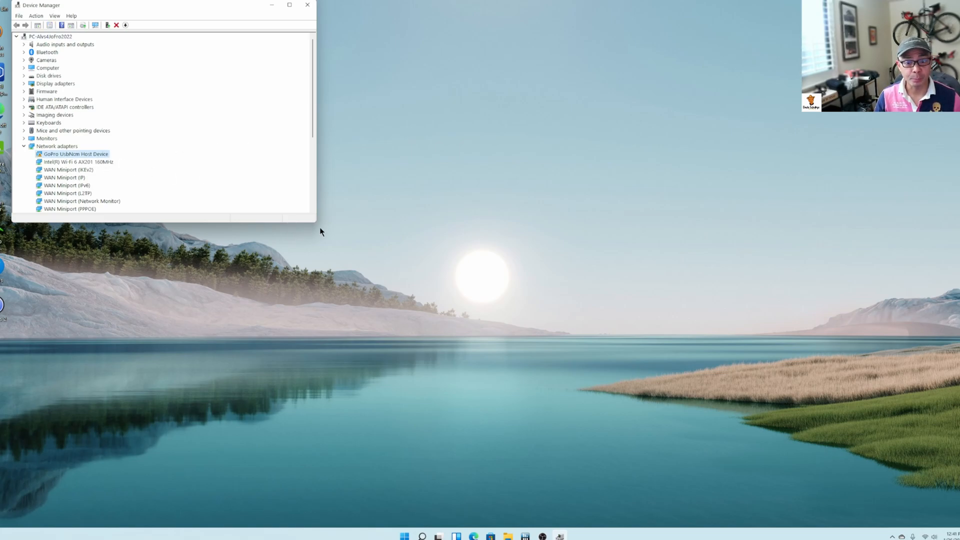
mouse_move(471, 130)
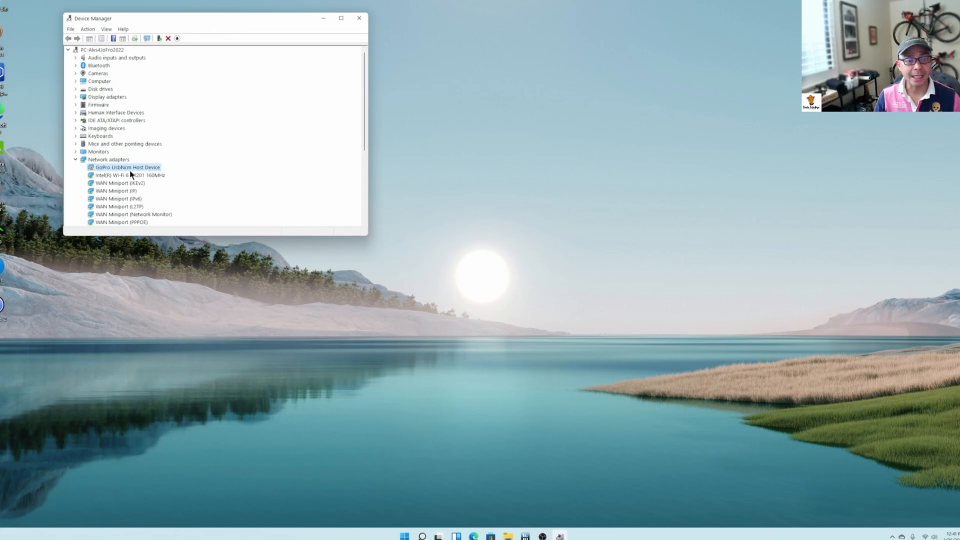
mouse_move(368, 244)
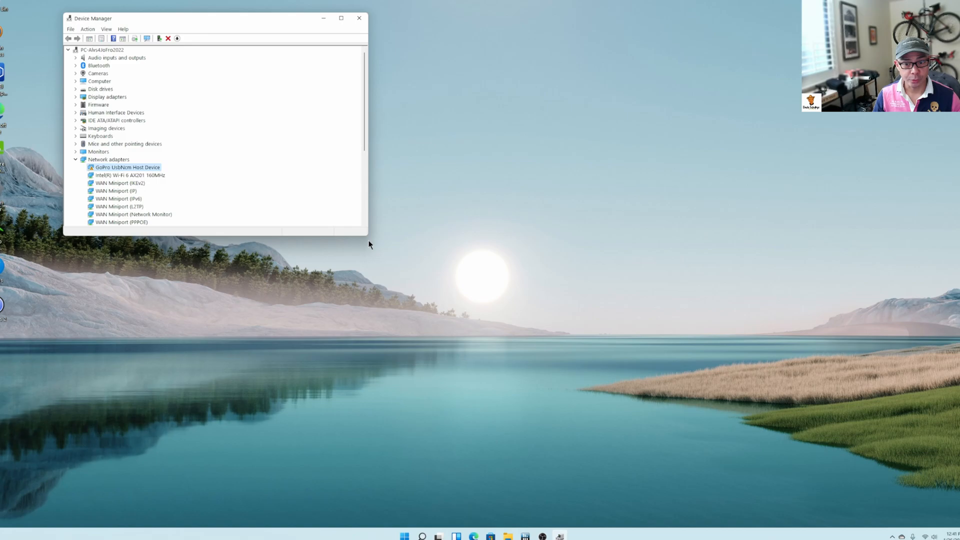
left_click_drag(367, 236, 530, 323)
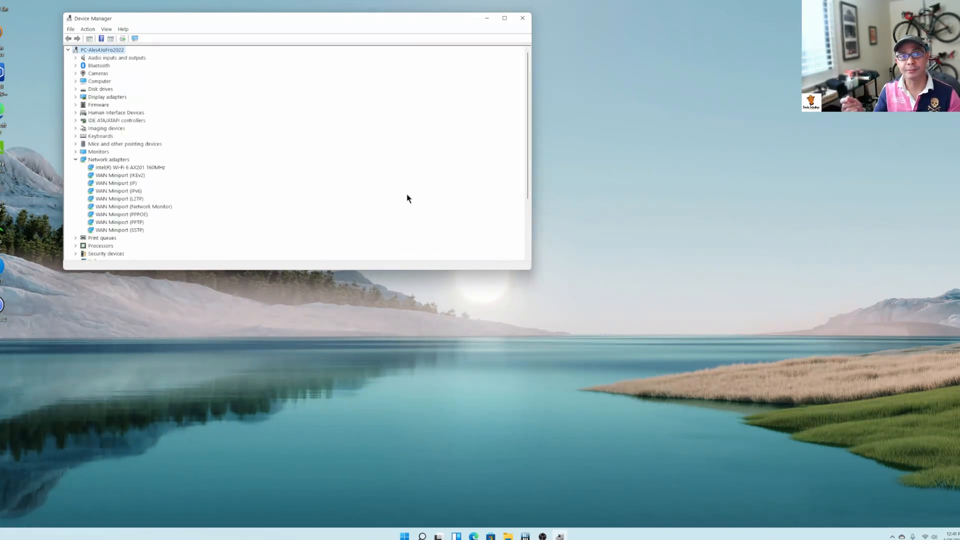
mouse_move(265, 192)
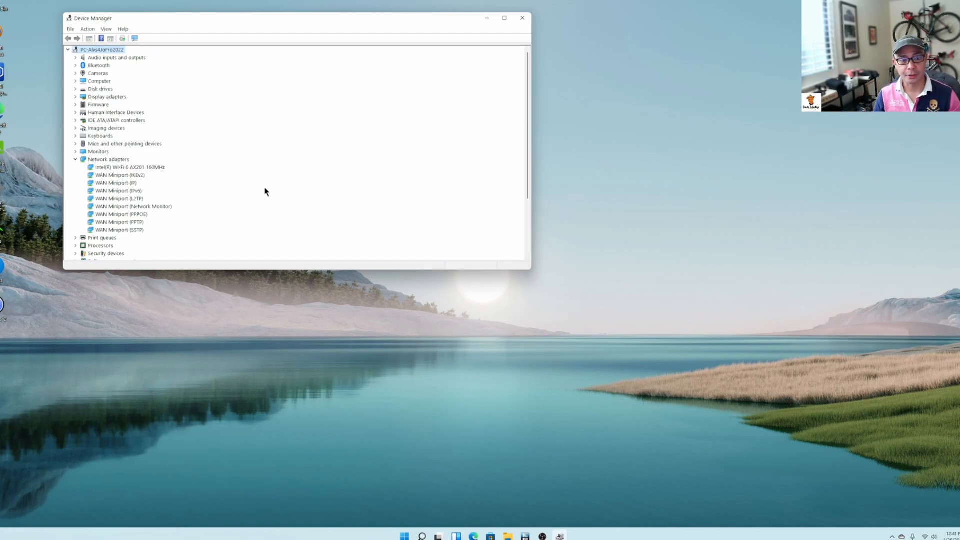
mouse_move(274, 260)
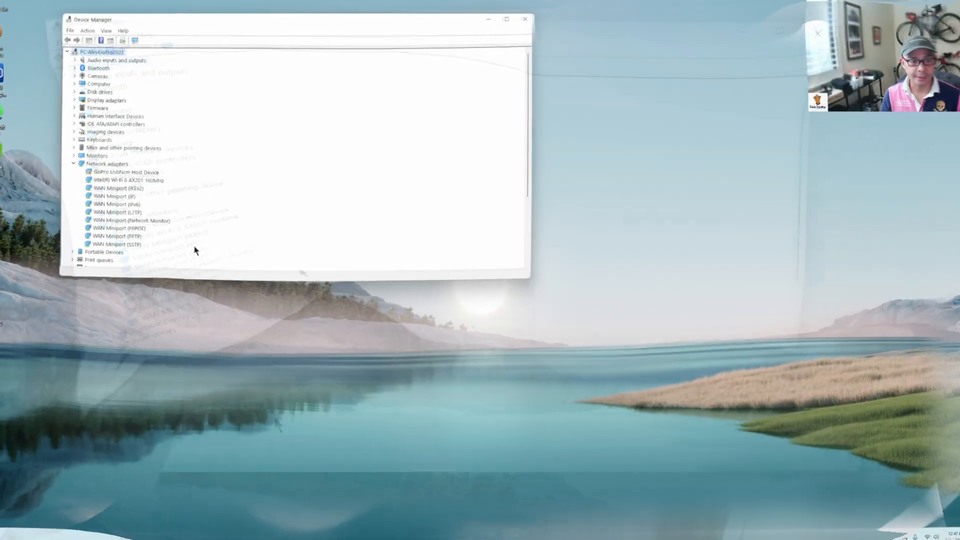
left_click(127, 167)
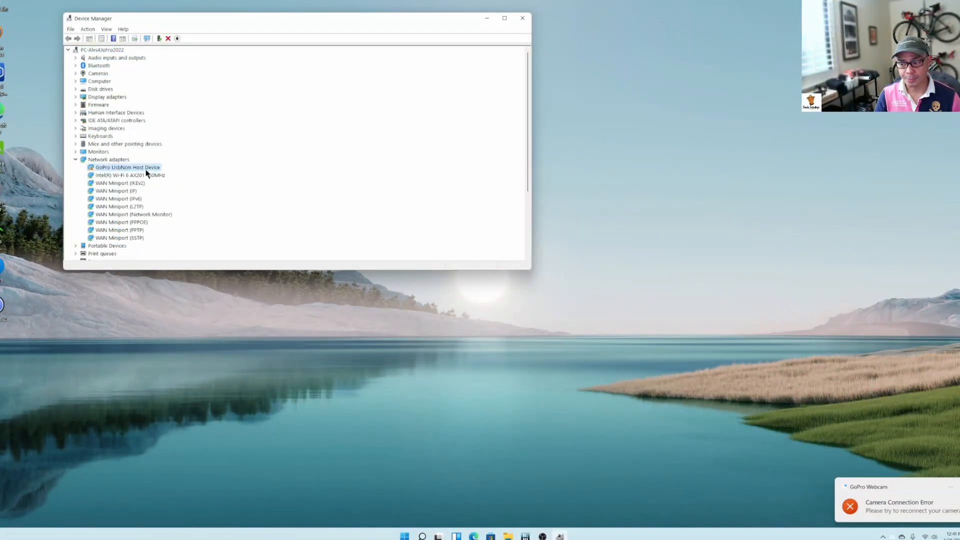
Start a manual driver update for GoPro UsbNcm Host Device, choosing to pick from drivers on this computer
right_click(127, 167)
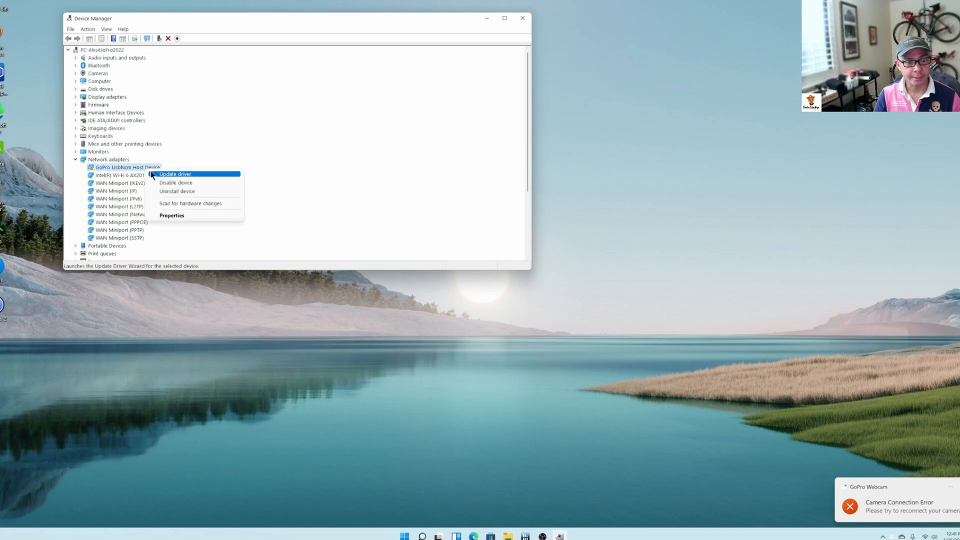
left_click(174, 174)
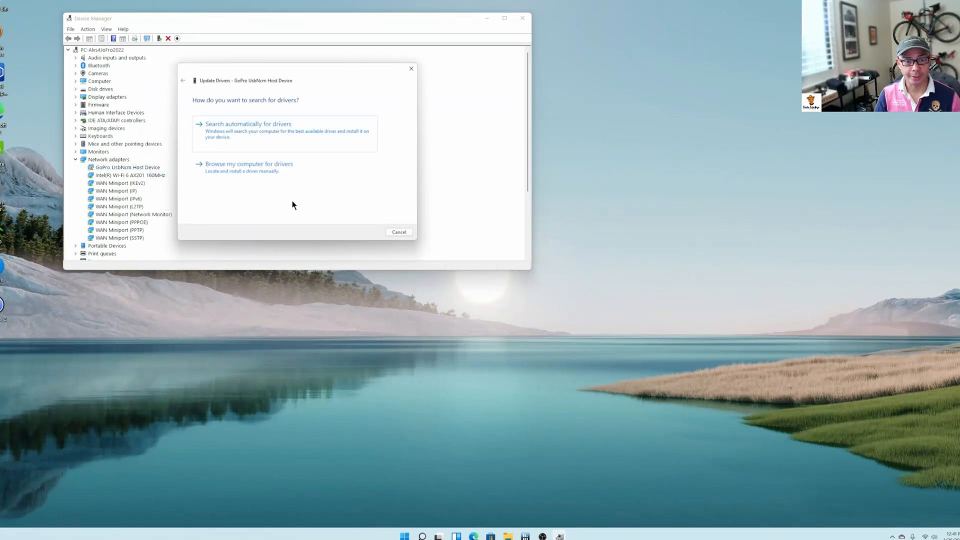
mouse_move(282, 174)
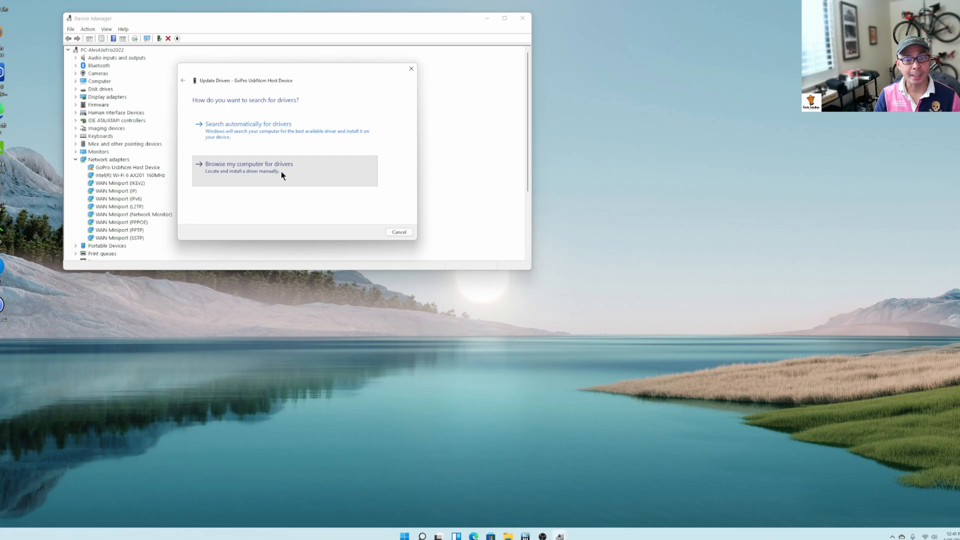
left_click(249, 163)
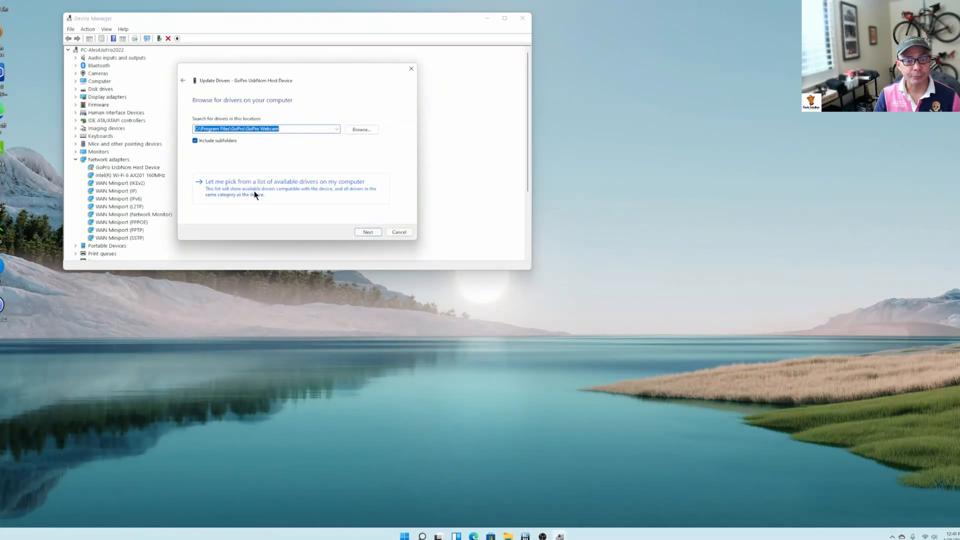
left_click(284, 181)
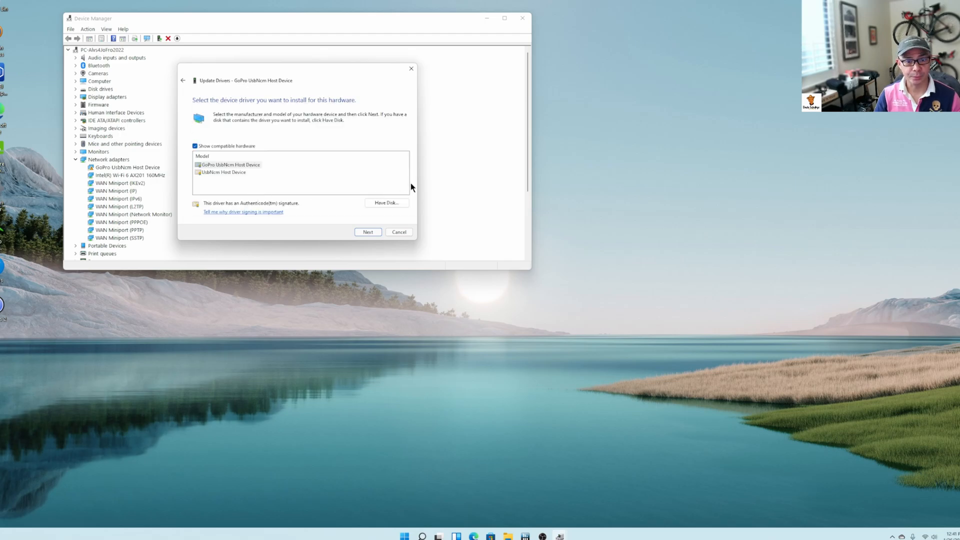
Select the generic UsbNcm Host Device driver, install it and dismiss the confirmation
left_click(223, 172)
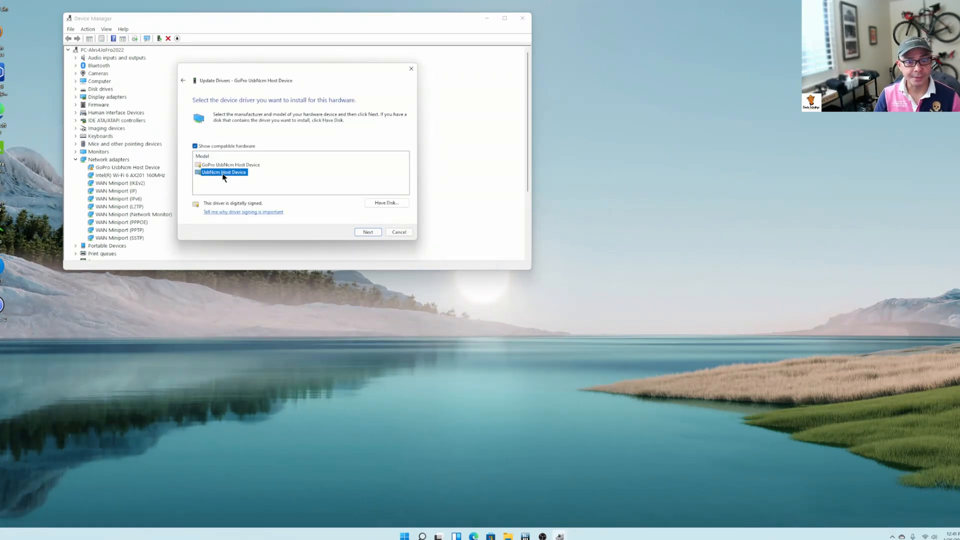
left_click(230, 165)
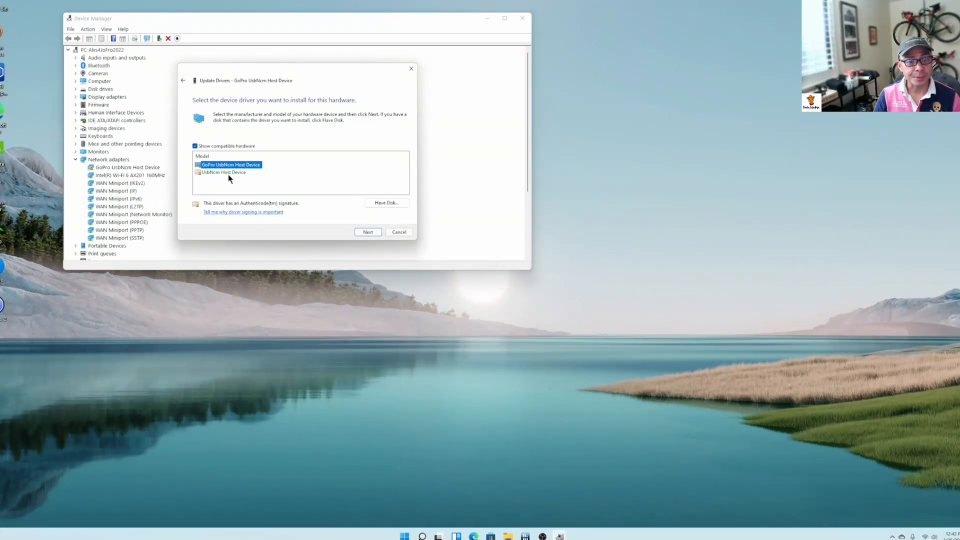
left_click(223, 172)
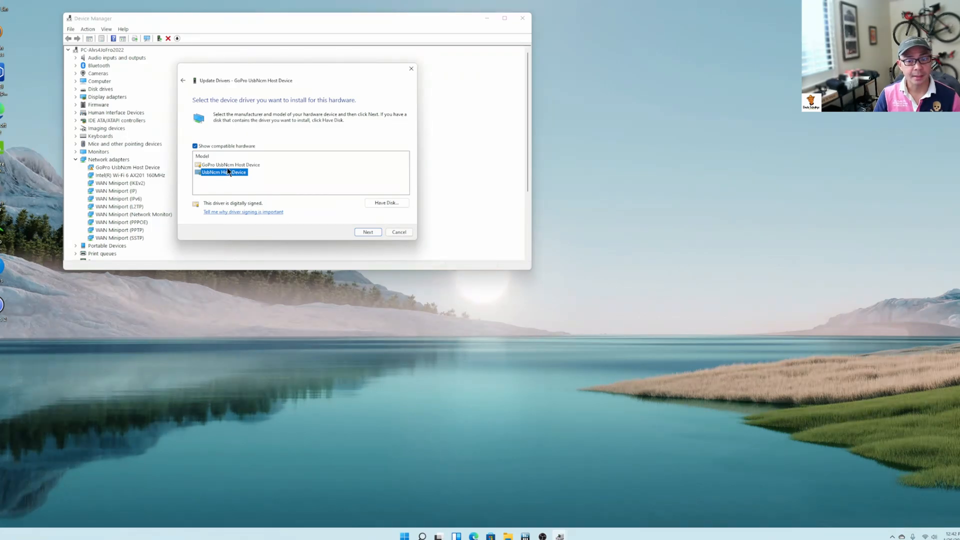
left_click(367, 232)
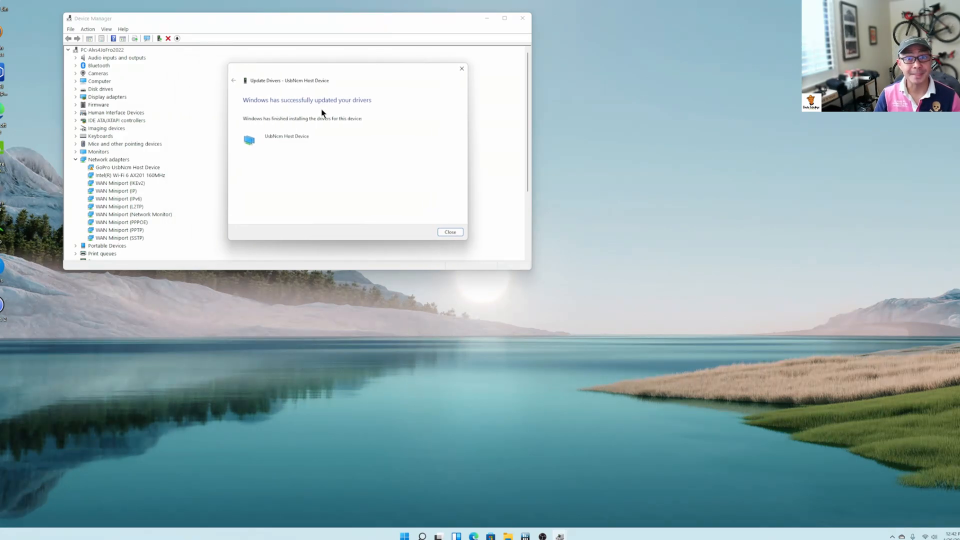
left_click(450, 232)
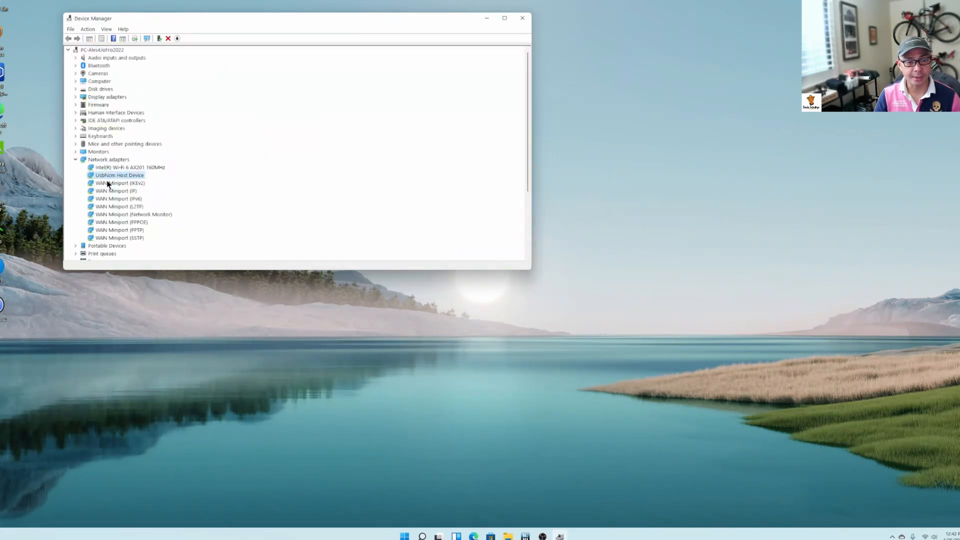
mouse_move(820, 504)
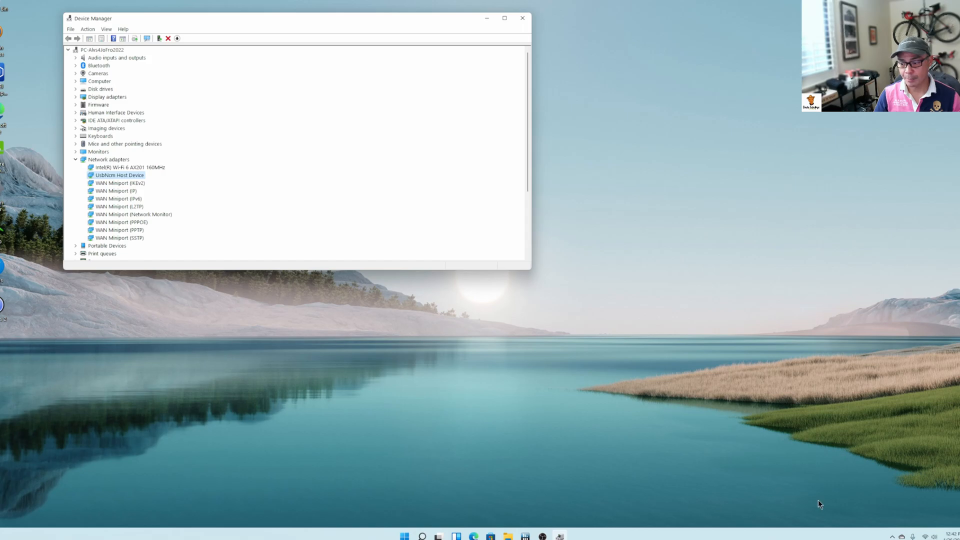
Reveal the hidden tray icons and act on the GoPro app so the UsbNcm Host Device drops and the live preview appears
left_click(894, 536)
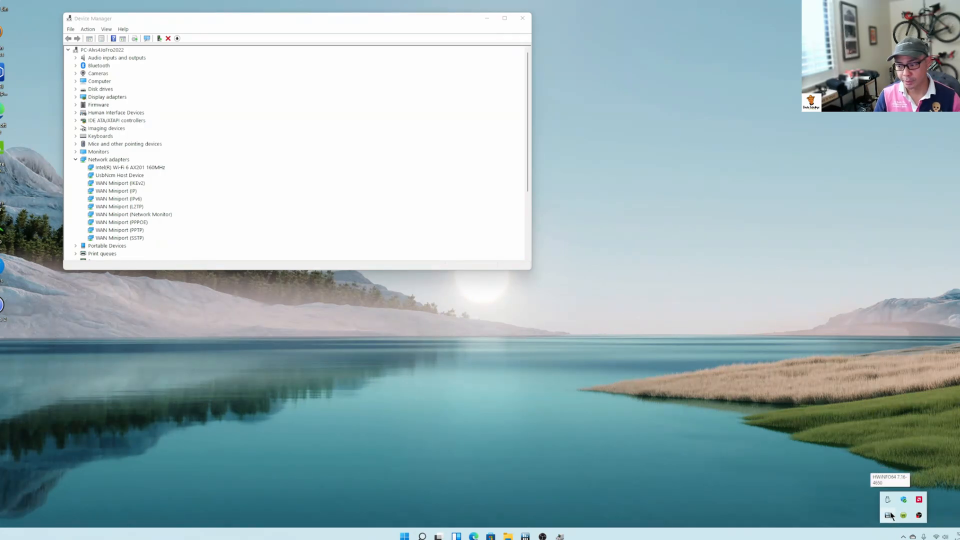
left_click(119, 175)
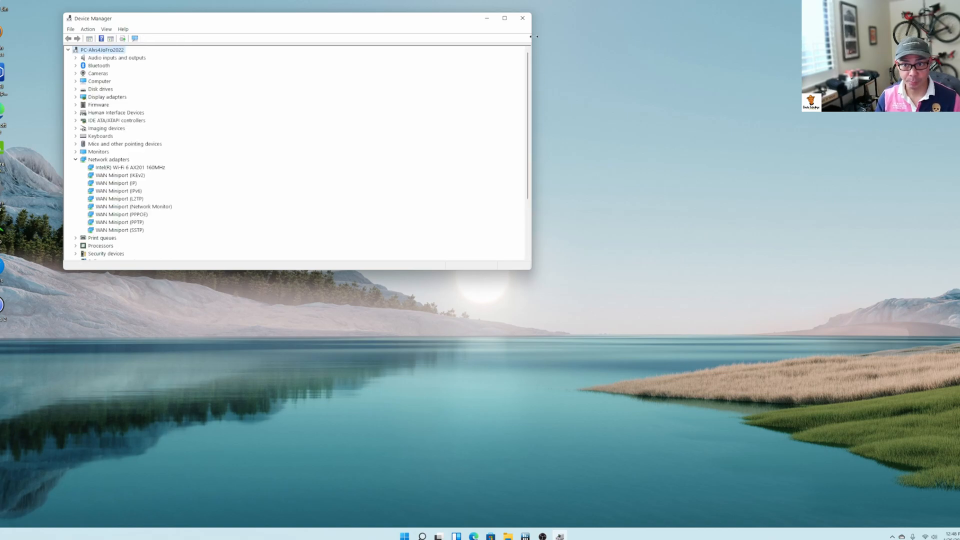
mouse_move(522, 18)
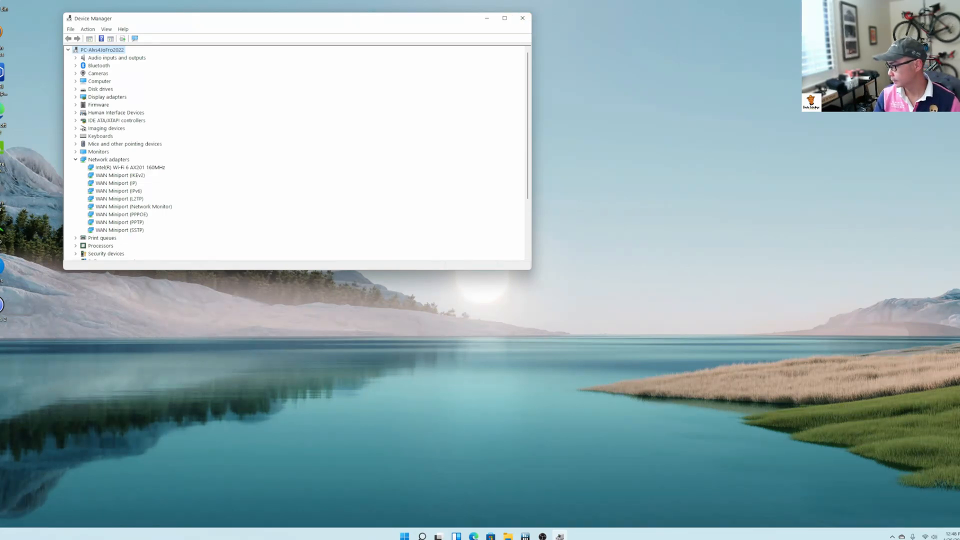
left_click(522, 18)
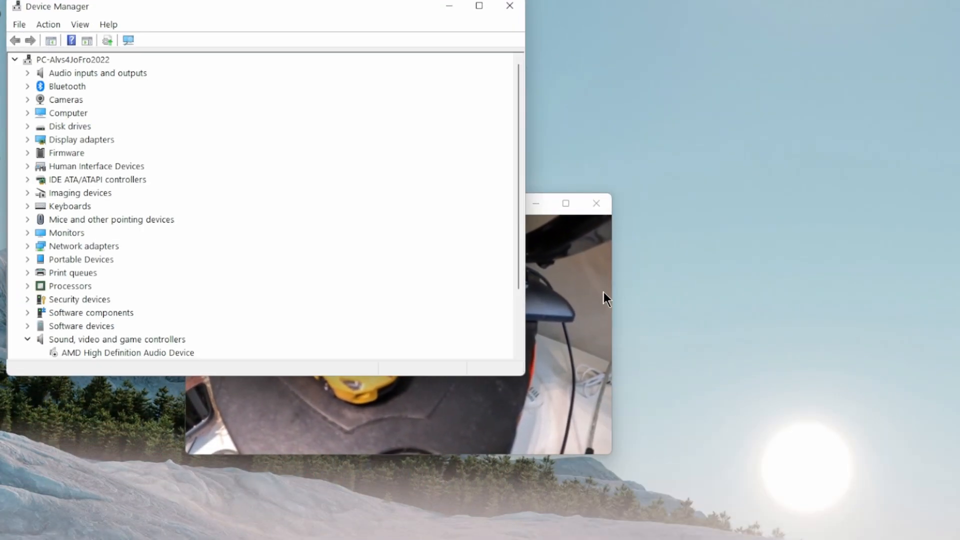
mouse_move(154, 247)
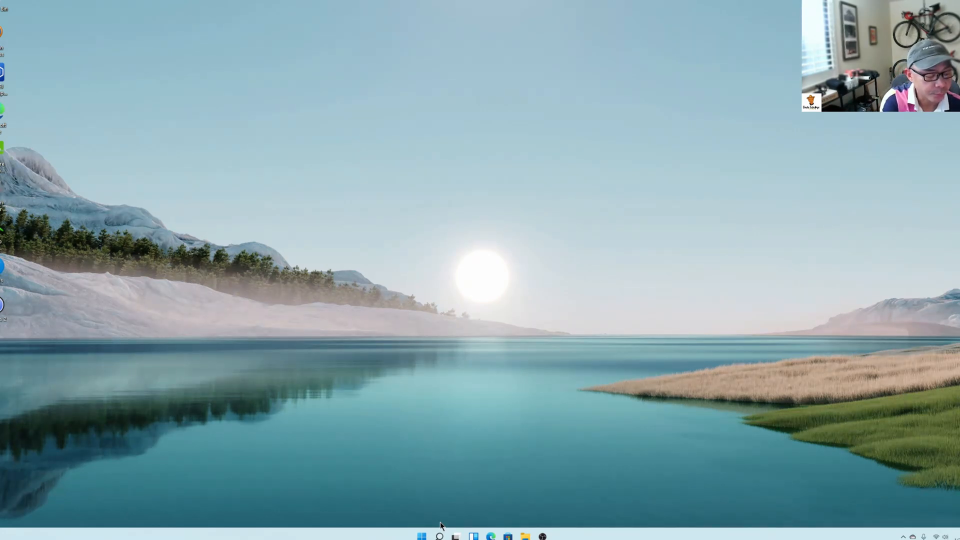
Reveal the hidden tray icons and bring up GoPro Webcam's menu listing Preferences, Preview and Exit
left_click(438, 536)
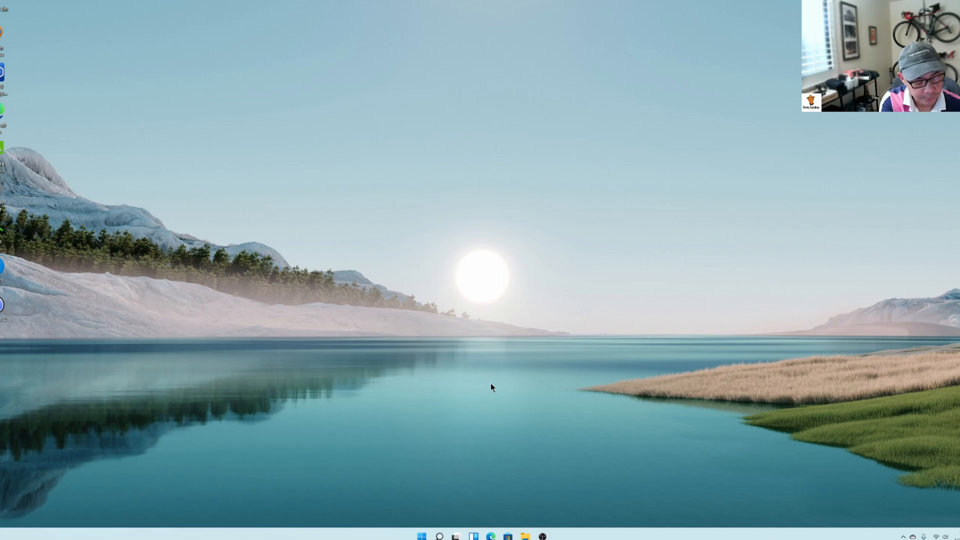
mouse_move(704, 463)
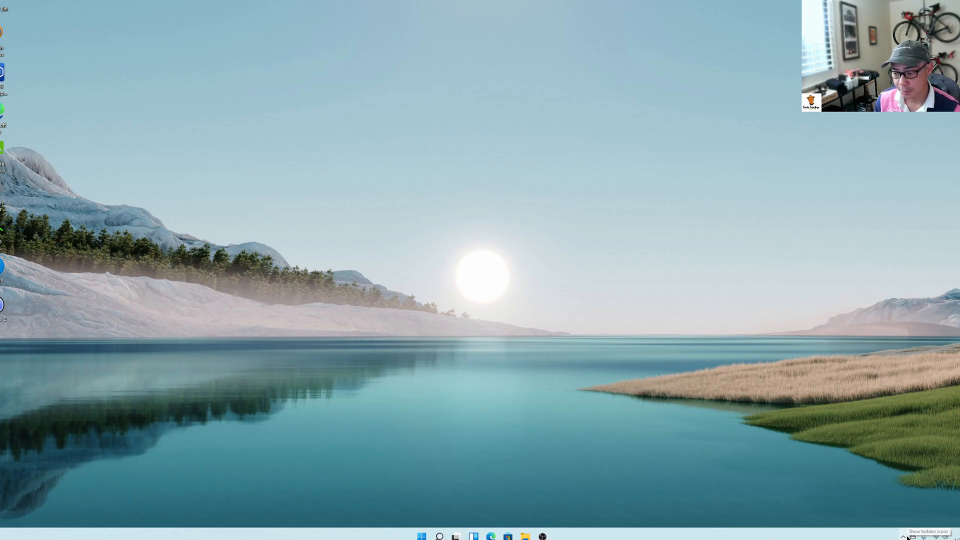
left_click(902, 536)
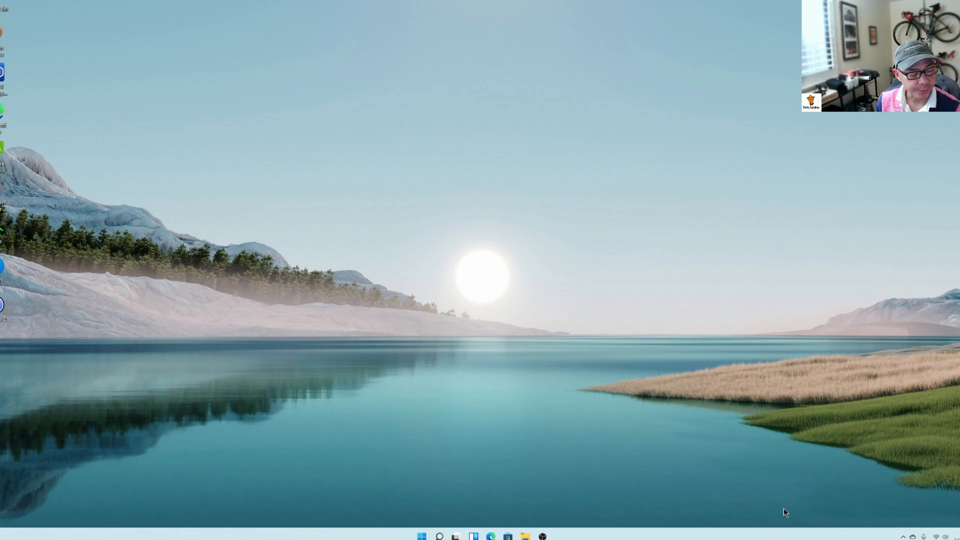
left_click(455, 536)
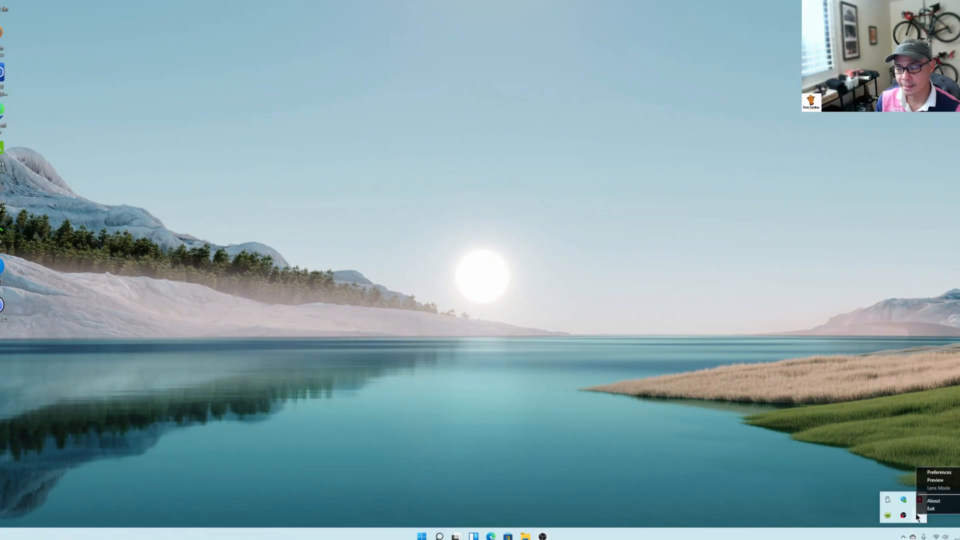
mouse_move(936, 488)
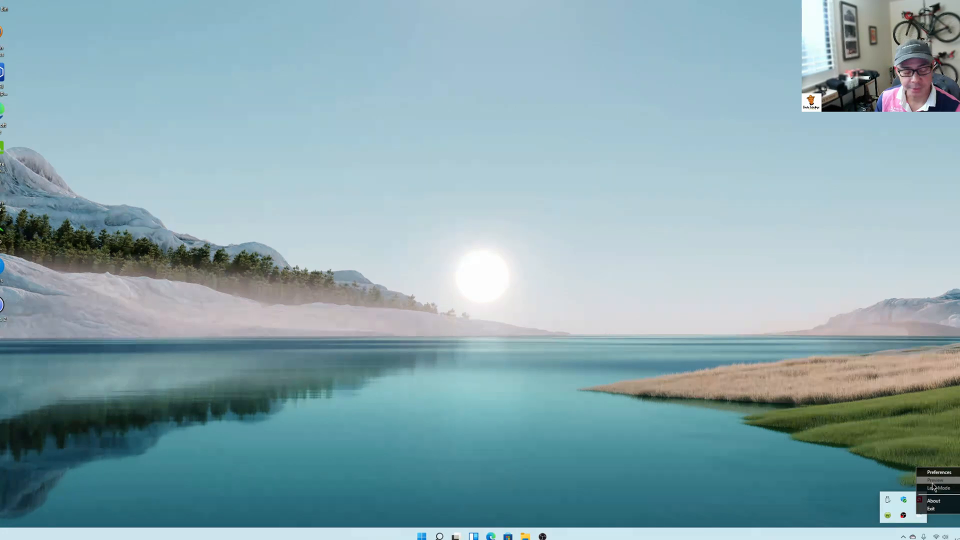